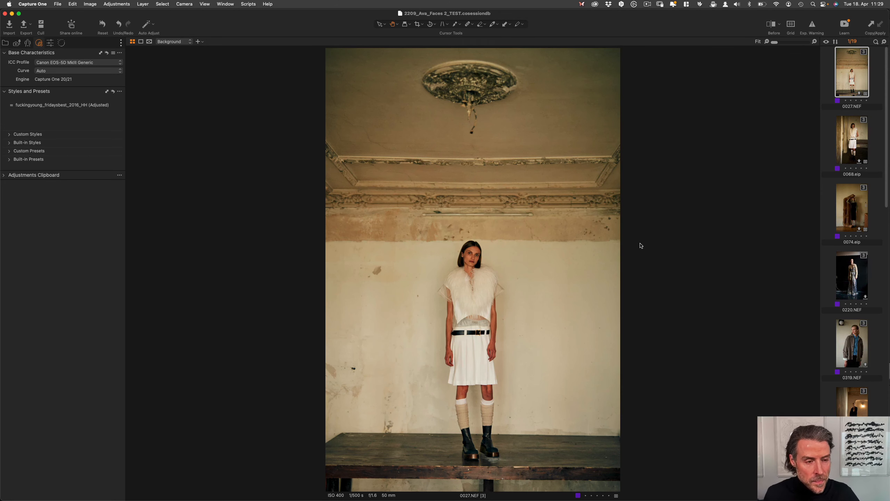
mouse_move(279, 333)
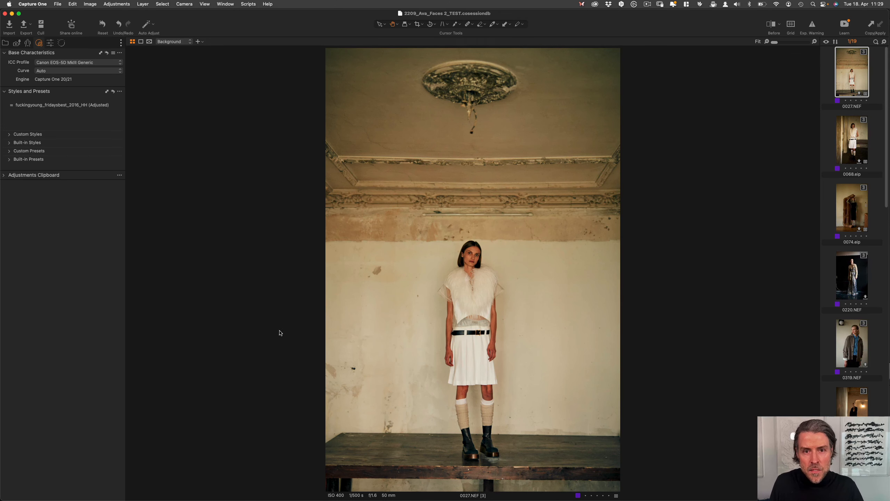
mouse_move(774, 182)
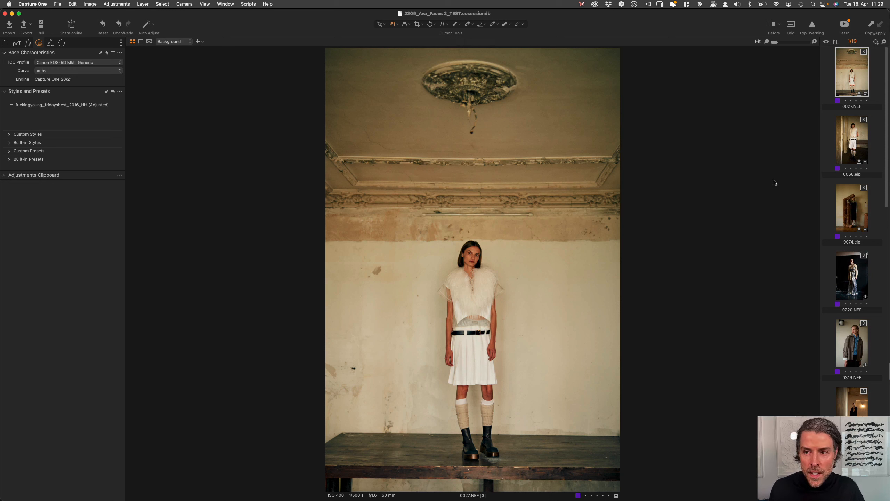
mouse_move(632, 175)
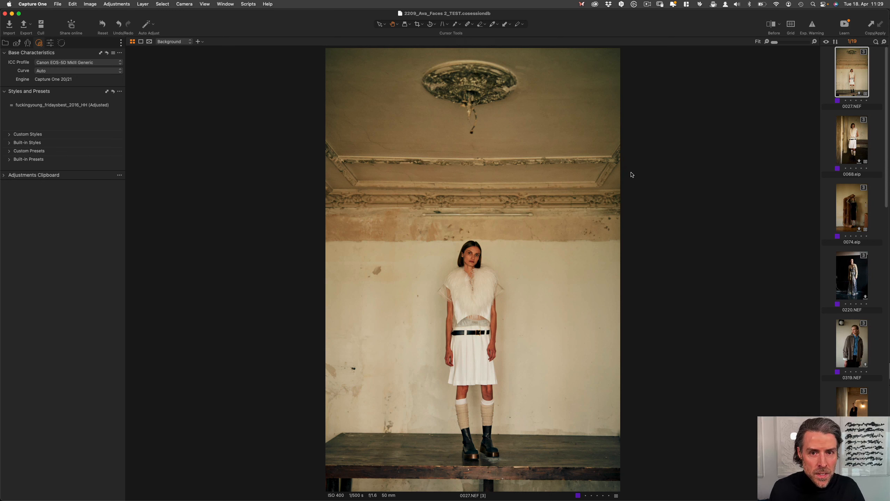
mouse_move(648, 172)
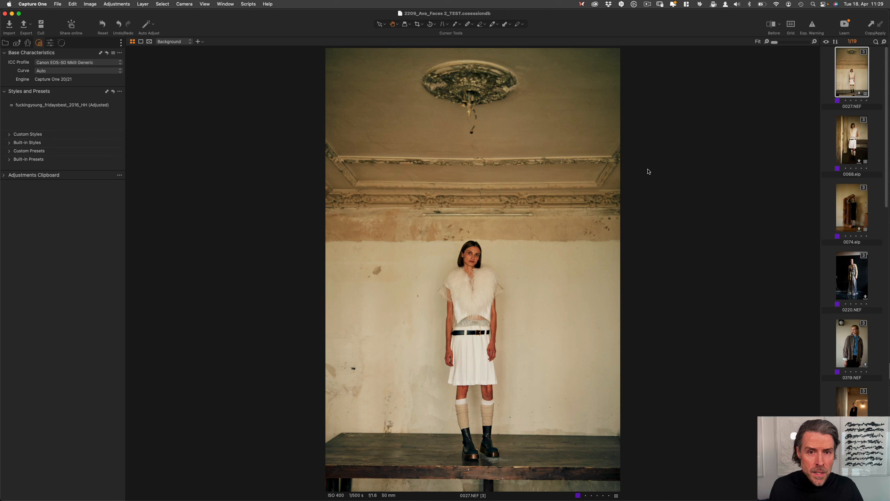
mouse_move(655, 168)
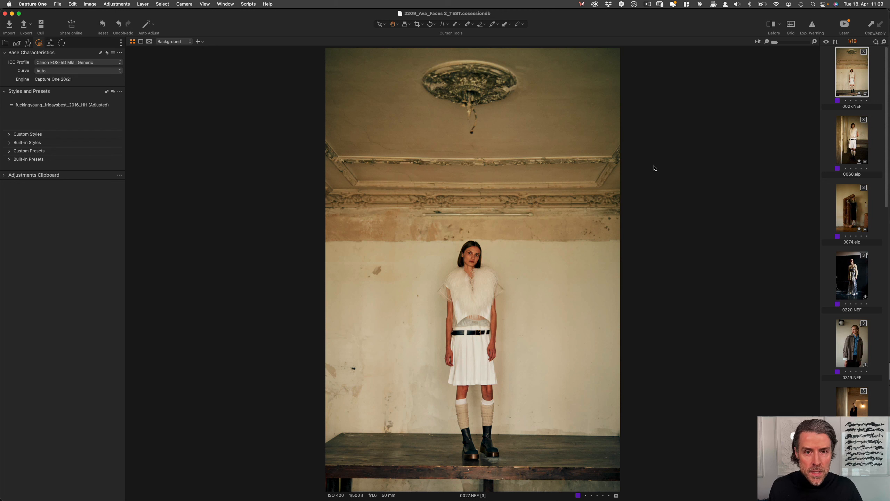
mouse_move(675, 213)
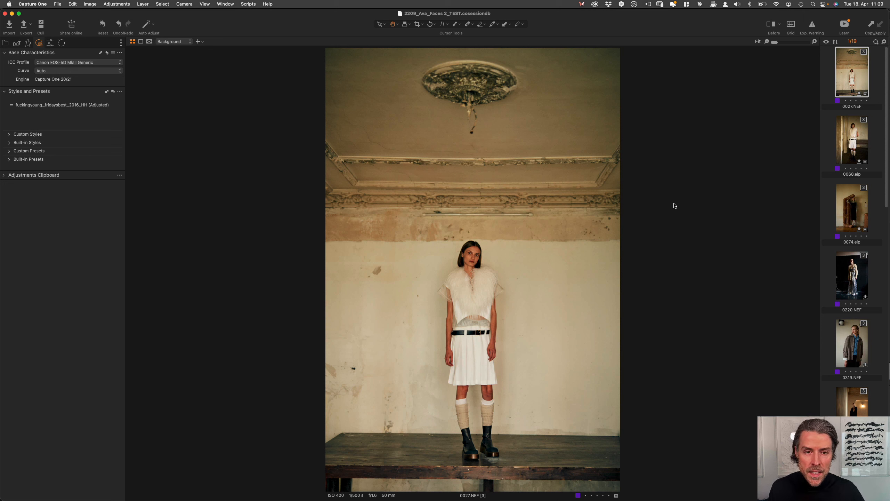
mouse_move(705, 200)
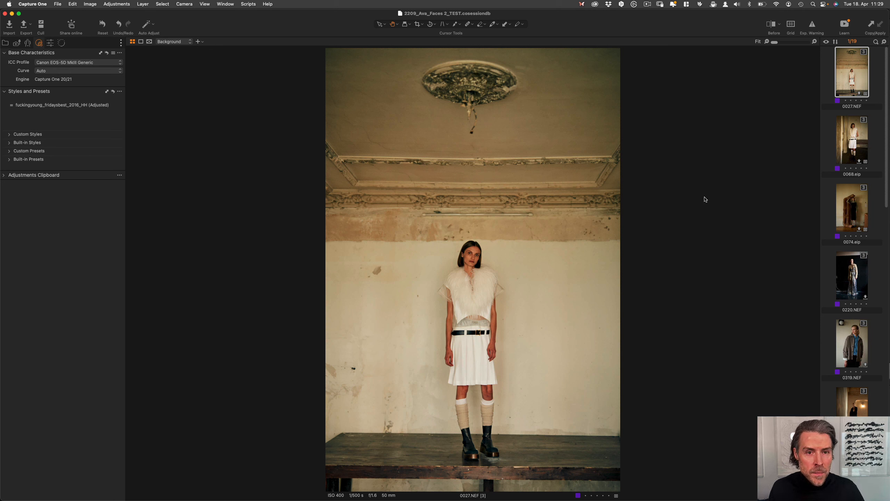
mouse_move(105, 202)
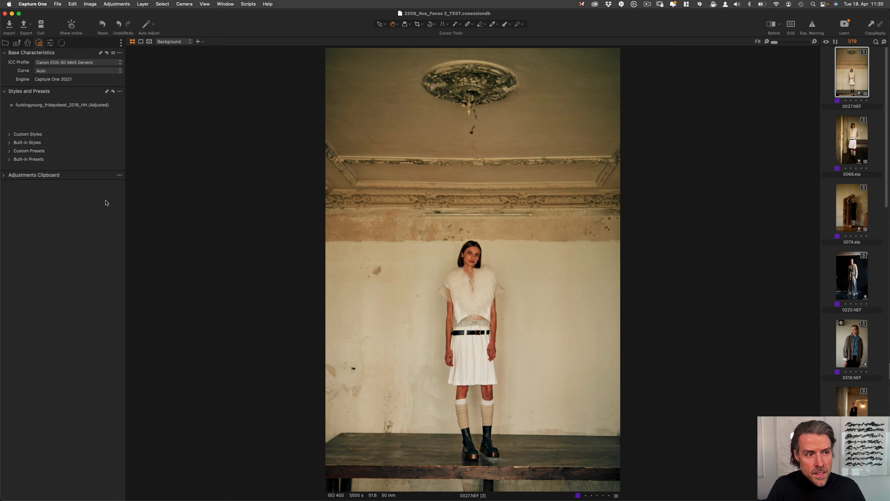
mouse_move(6, 45)
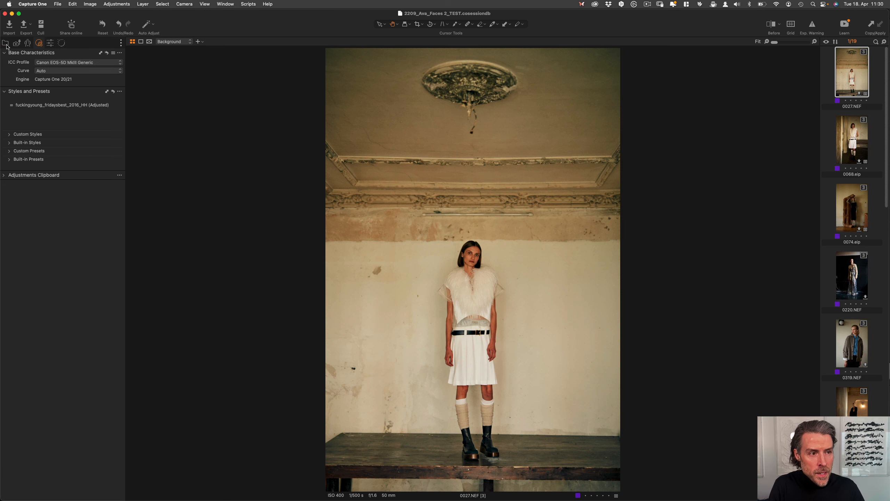
- Cycle through the Library, Capture, Lens, Adjust and Exposure tool tabs, ending on Details
click(5, 42)
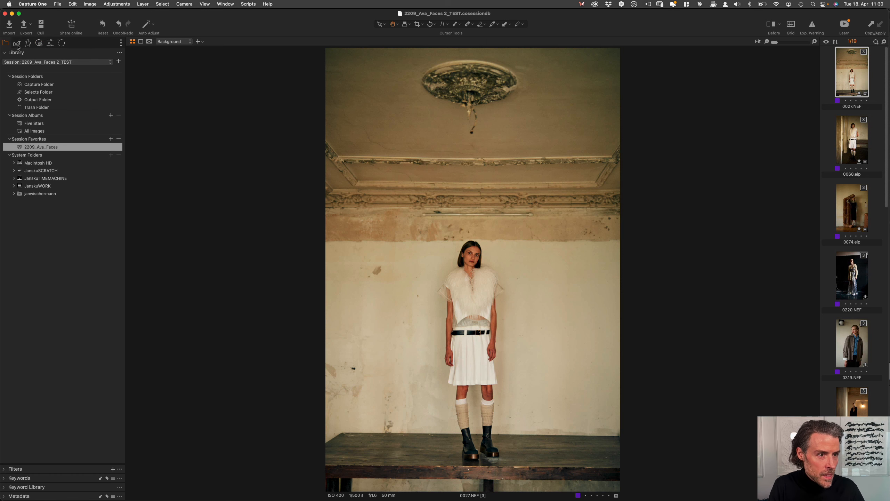
click(17, 43)
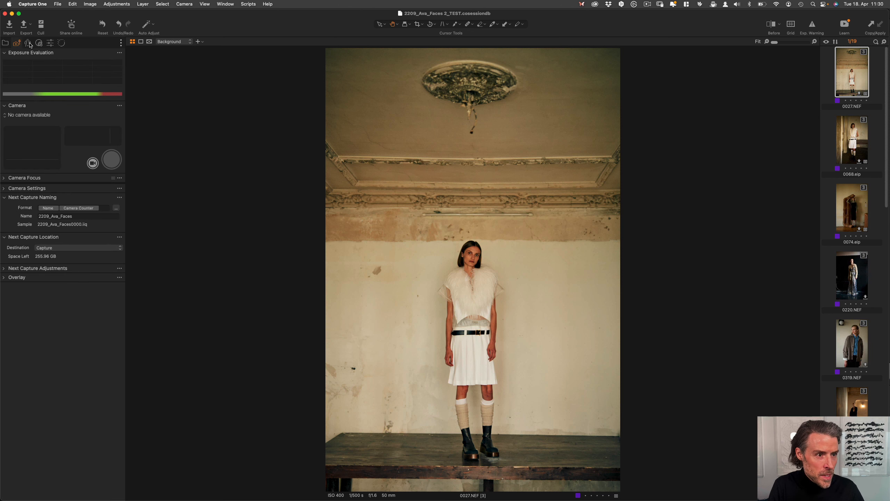
click(39, 43)
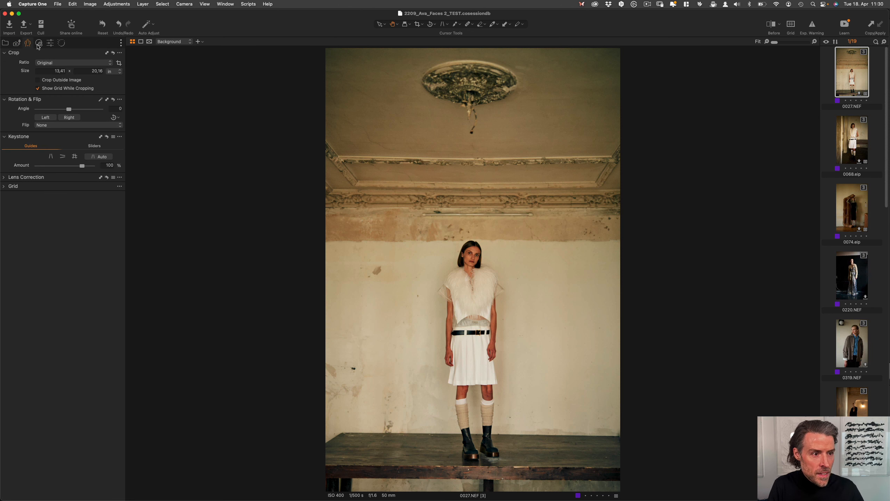
mouse_move(38, 44)
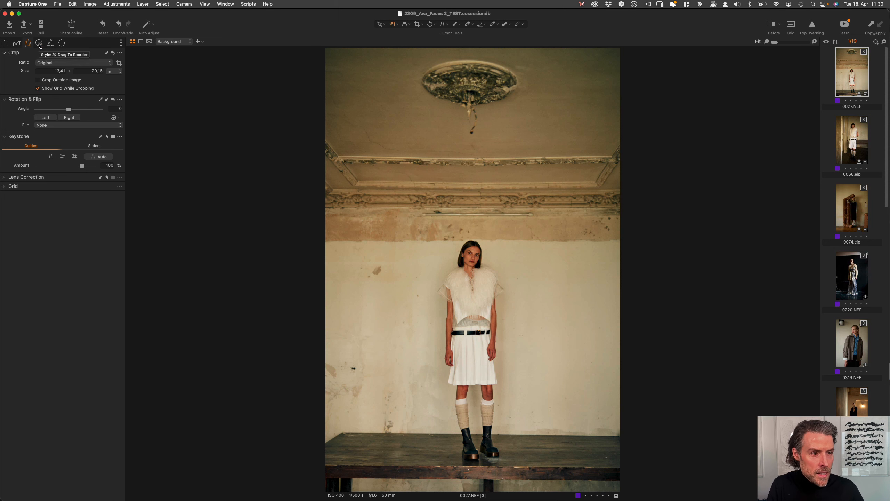
click(38, 43)
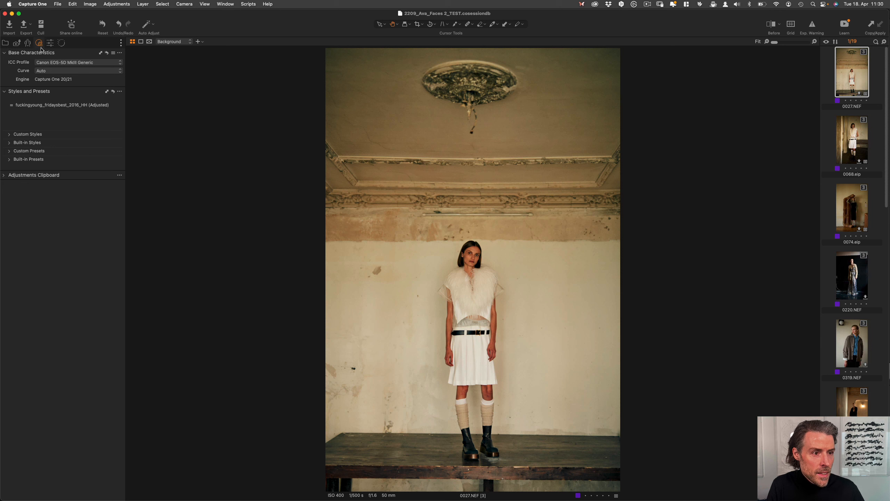
click(50, 43)
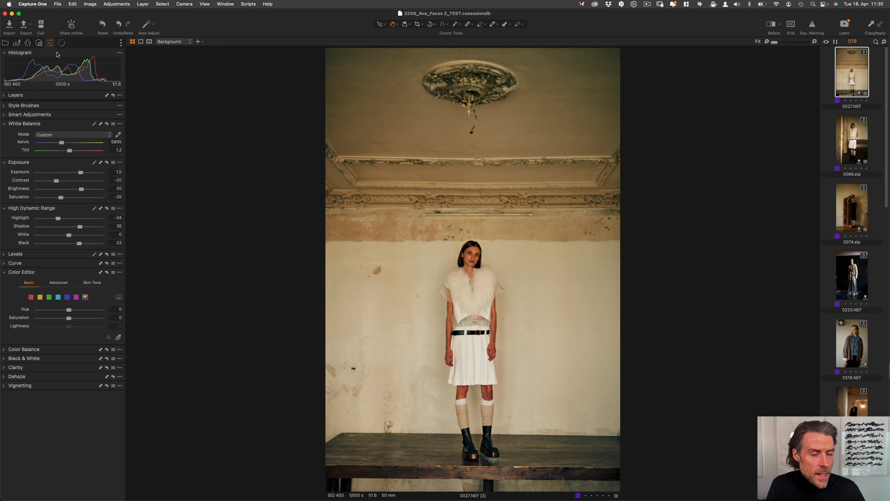
click(61, 43)
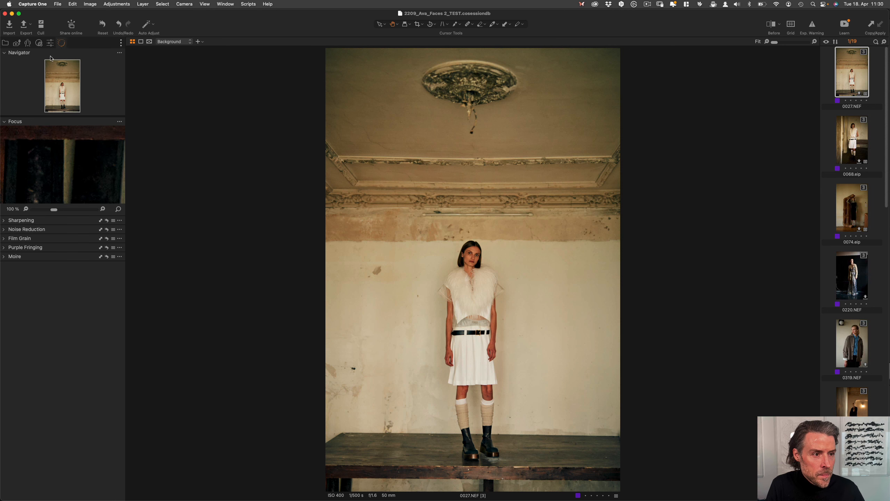
mouse_move(31, 211)
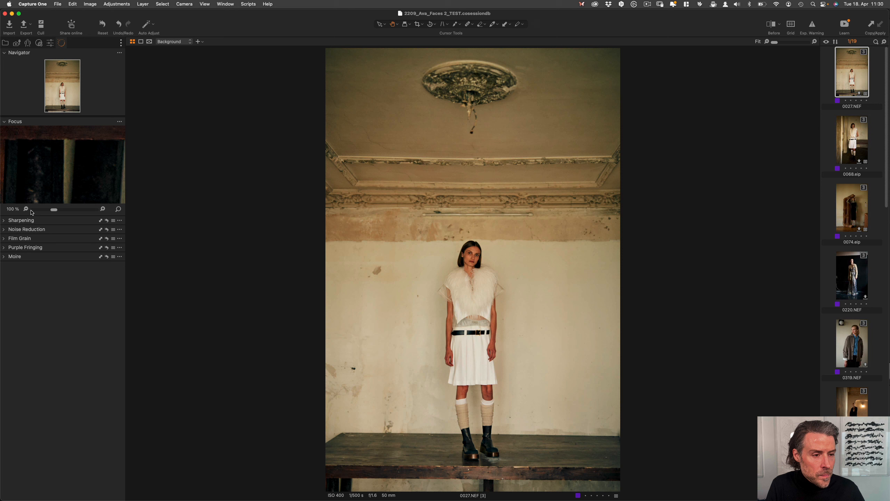
mouse_move(25, 229)
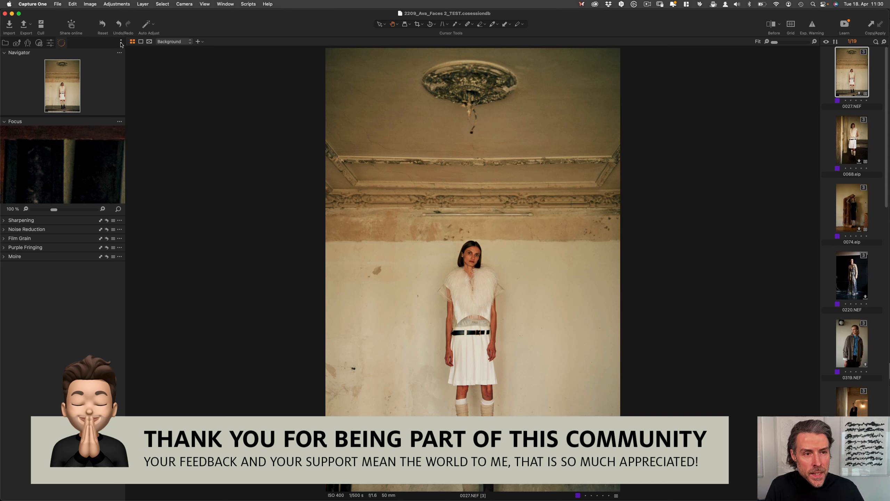
click(120, 42)
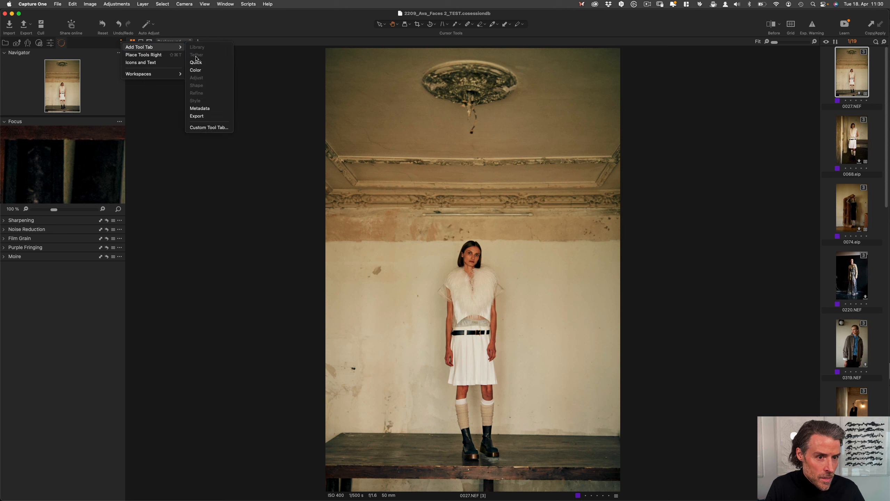
mouse_move(208, 127)
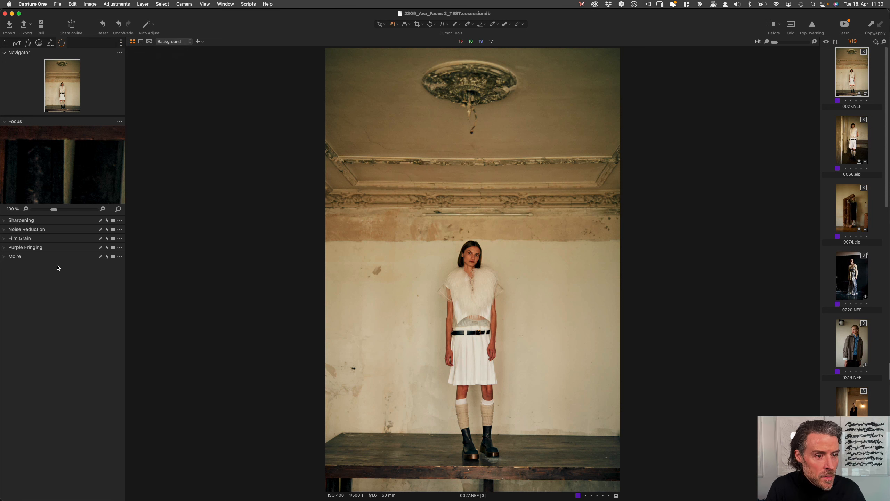
mouse_move(66, 296)
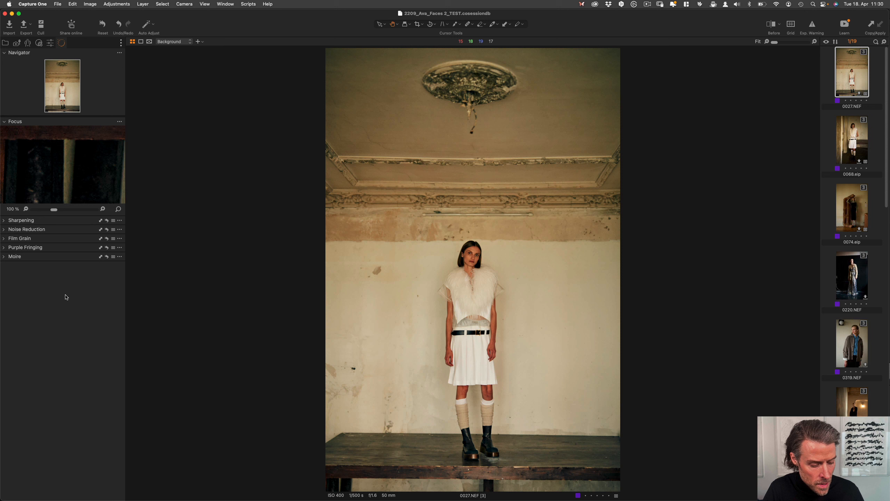
click(82, 294)
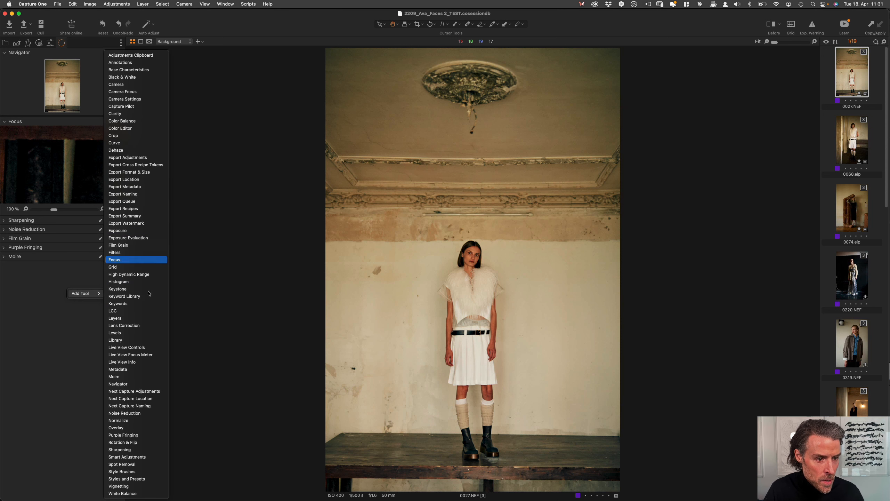
mouse_move(122, 92)
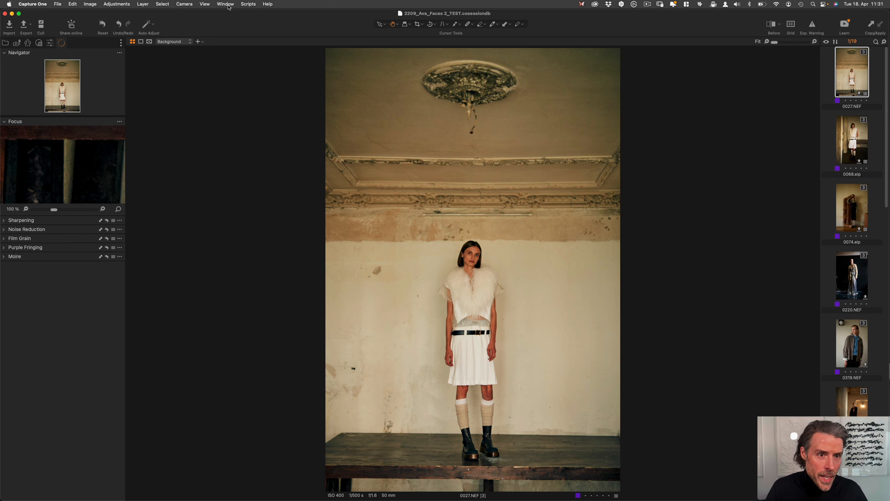
- Load the custom Color Balance workspace and expand the floating Layers tool
click(226, 4)
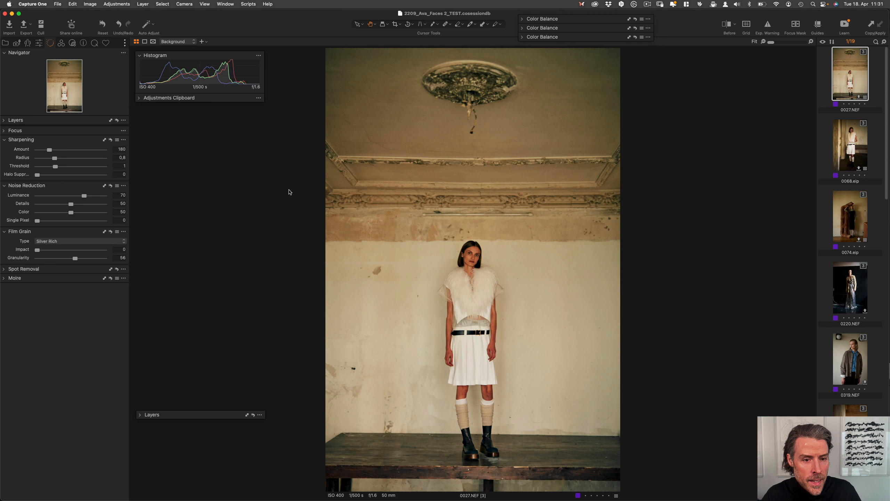
mouse_move(289, 183)
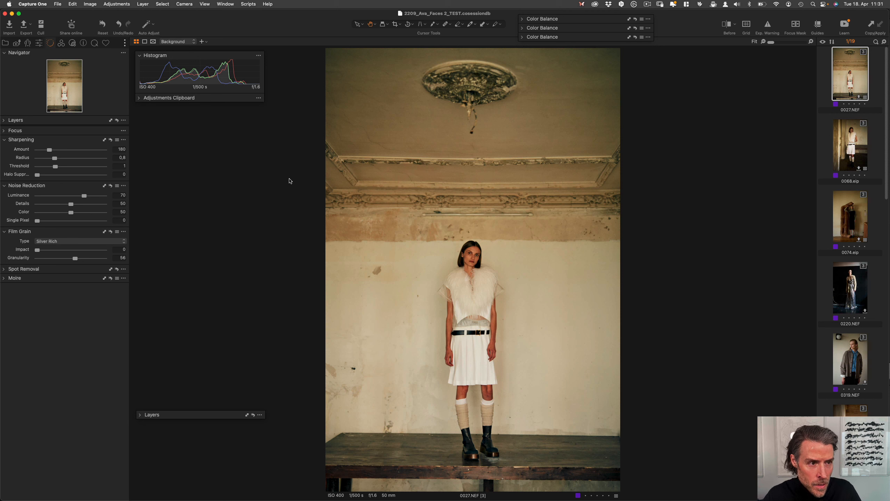
click(139, 415)
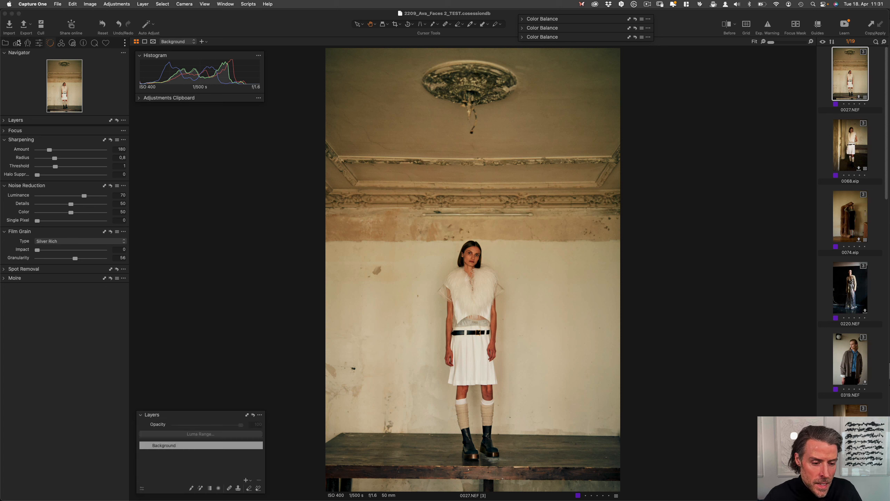
mouse_move(85, 46)
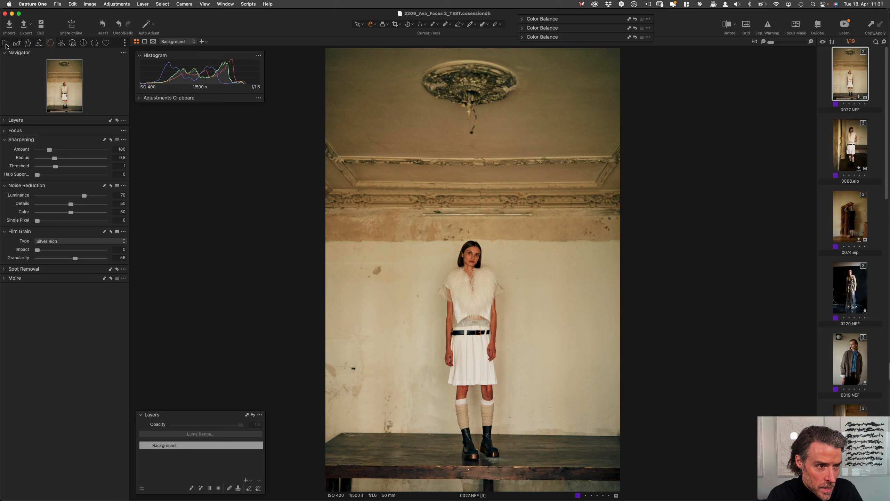
- Show the Adjust tab's white balance, exposure, HDR, curve and colour editor tools
click(5, 44)
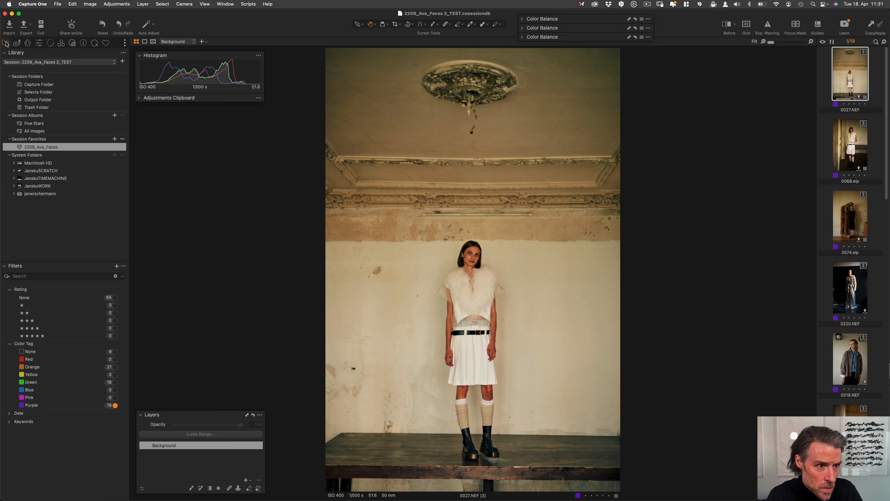
mouse_move(115, 289)
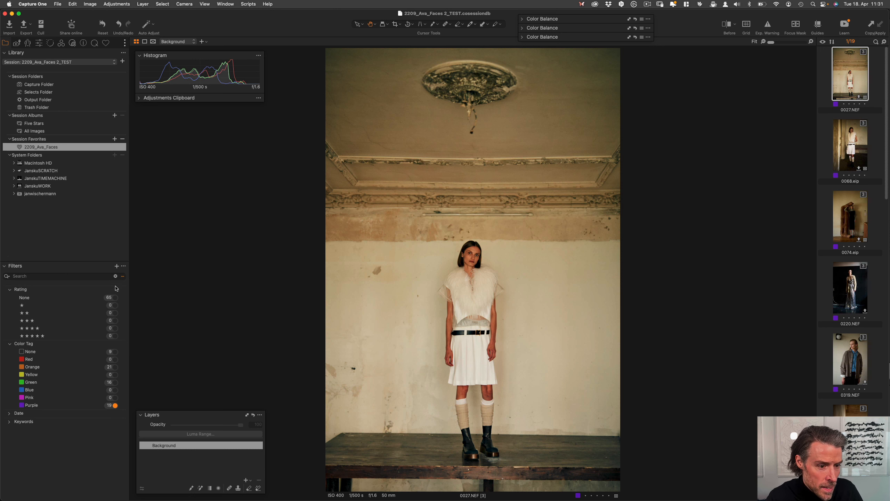
mouse_move(41, 27)
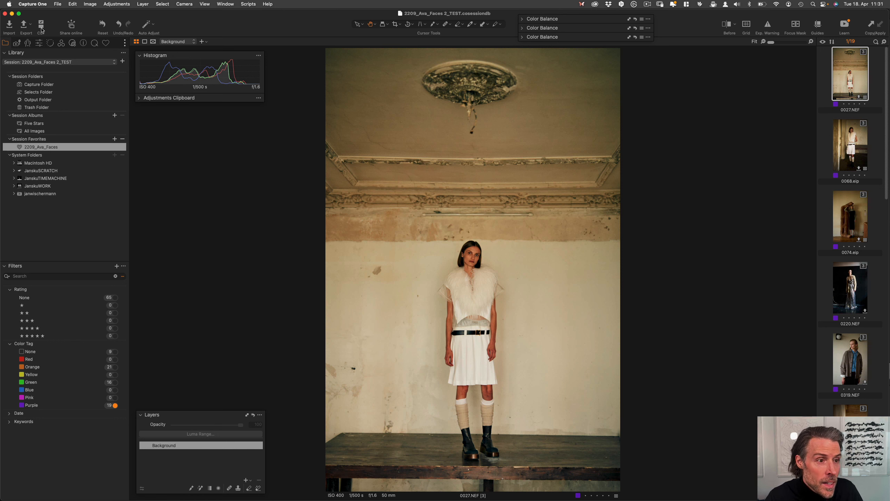
mouse_move(95, 46)
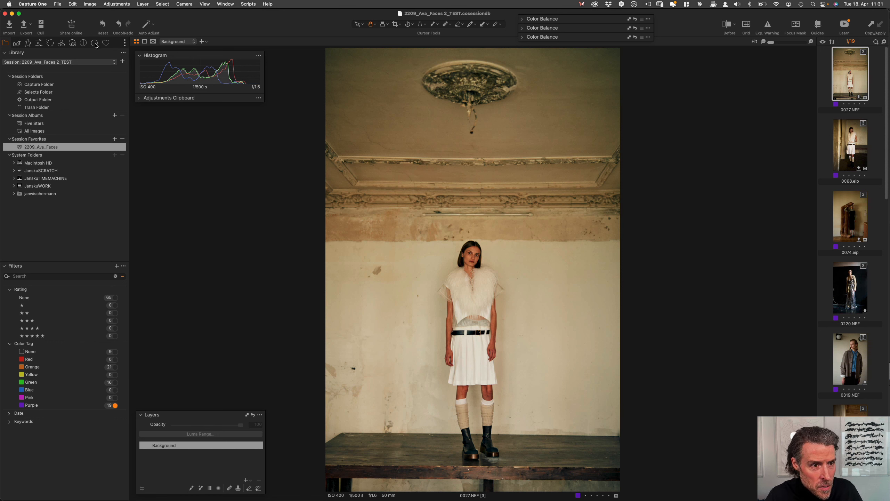
mouse_move(96, 44)
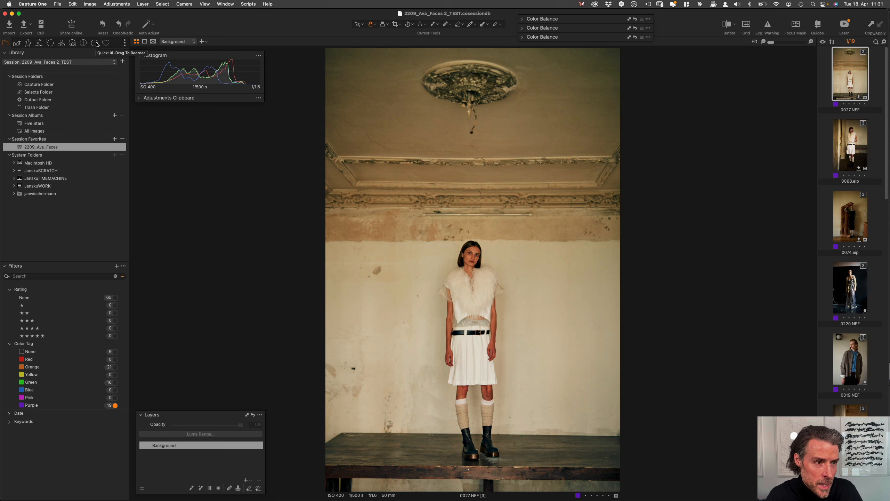
mouse_move(17, 43)
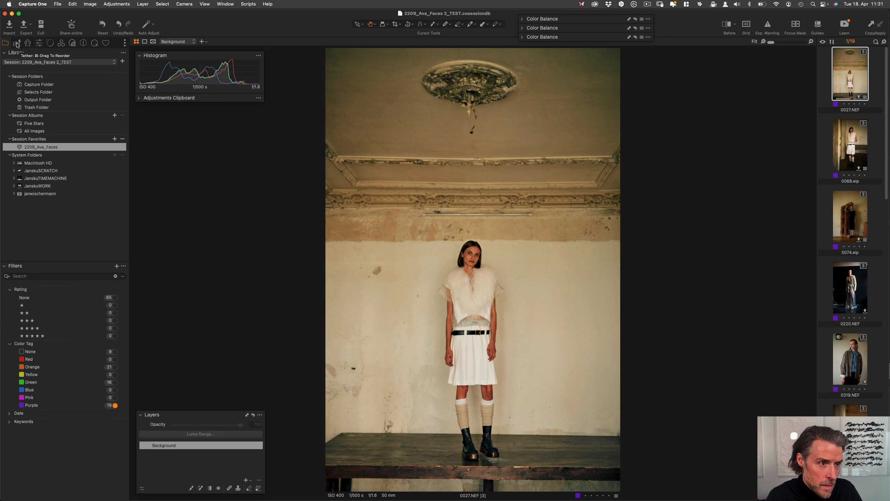
mouse_move(97, 45)
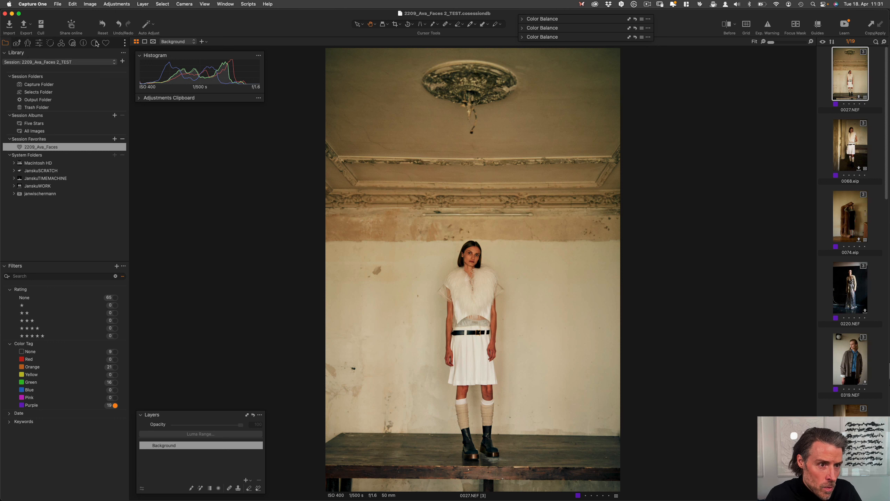
click(94, 43)
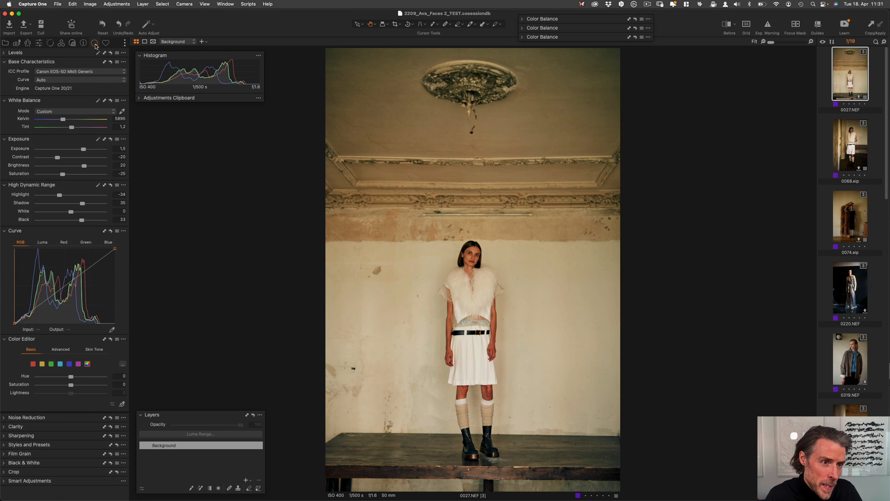
mouse_move(128, 44)
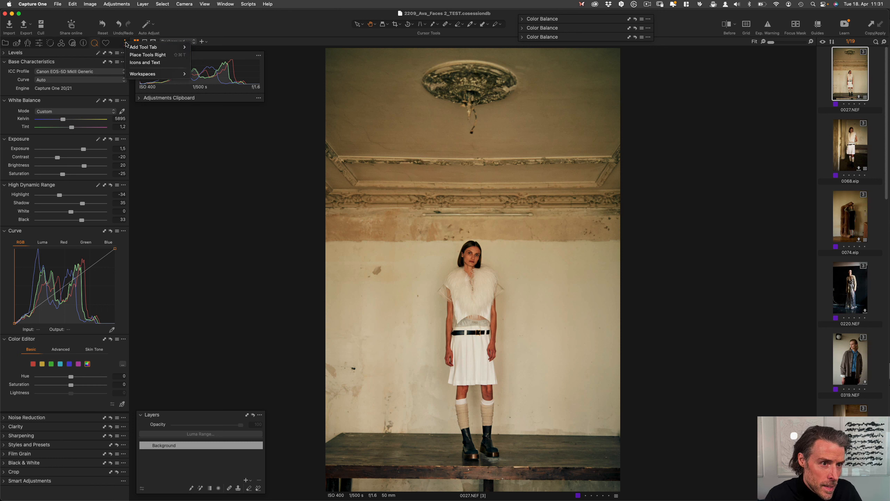
mouse_move(143, 46)
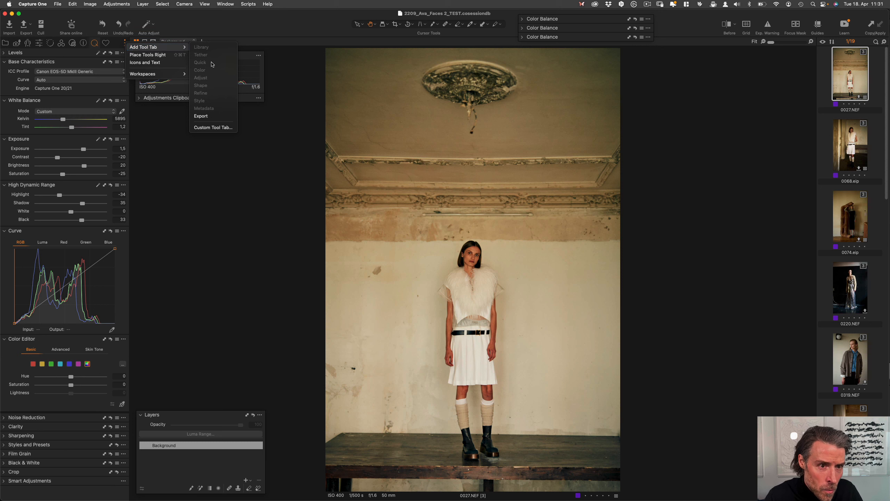
mouse_move(157, 46)
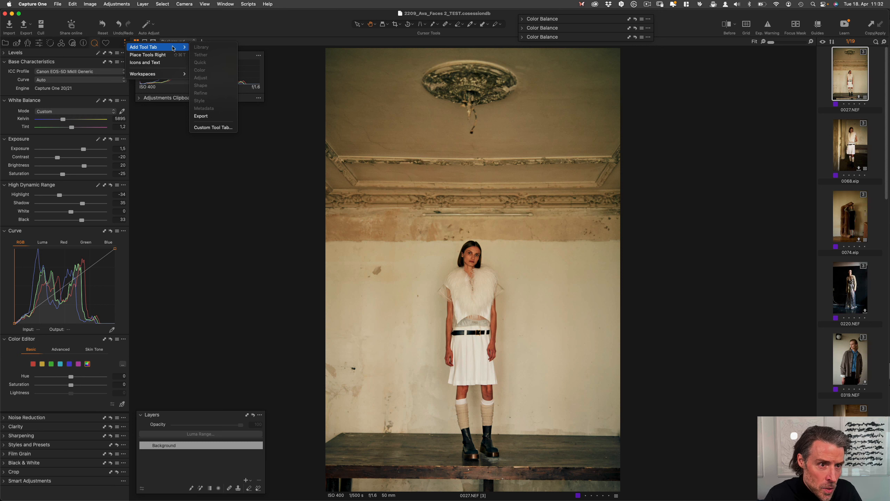
mouse_move(144, 47)
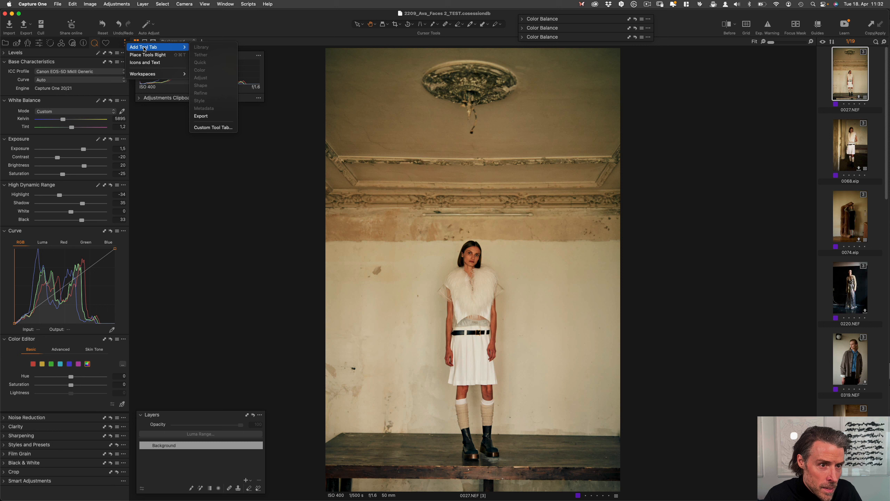
mouse_move(213, 128)
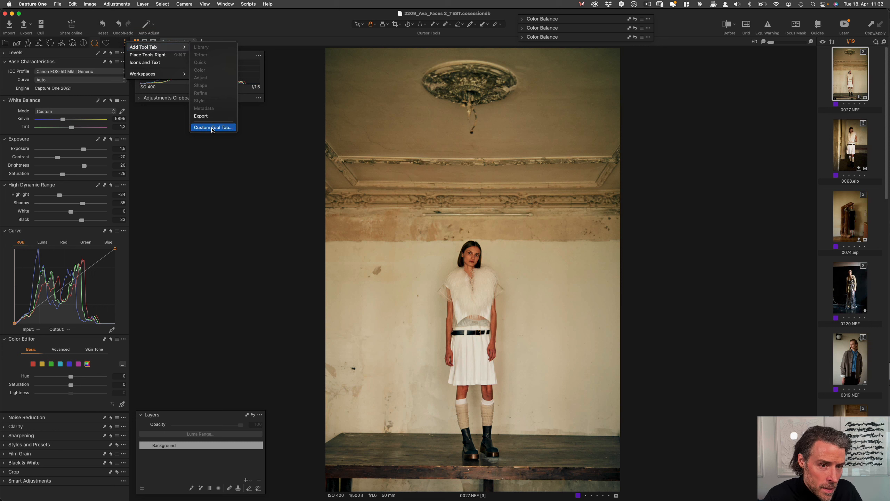
click(213, 128)
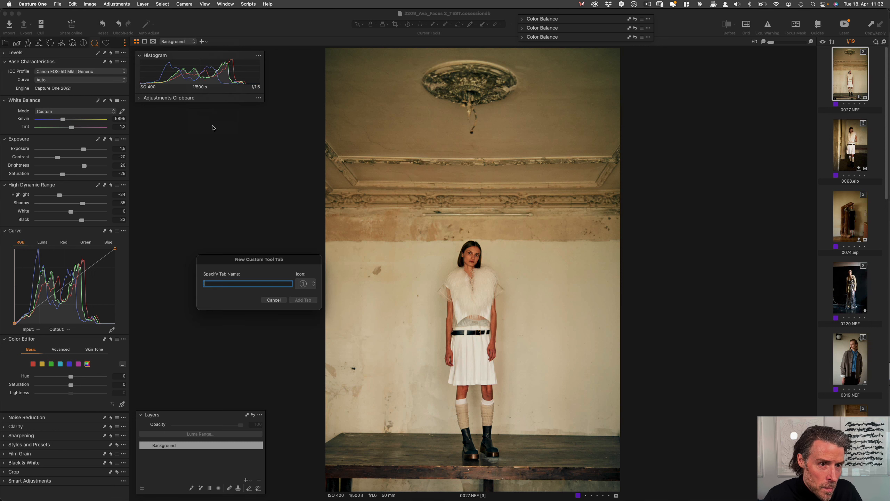
click(306, 283)
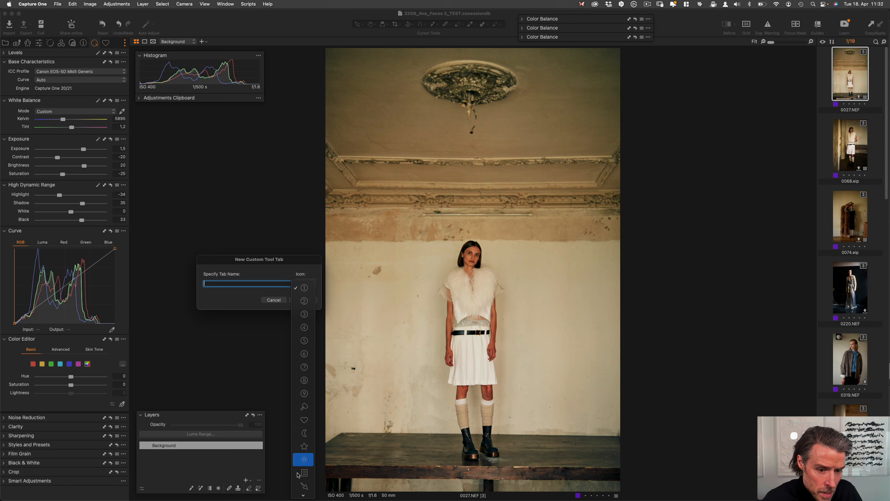
mouse_move(236, 288)
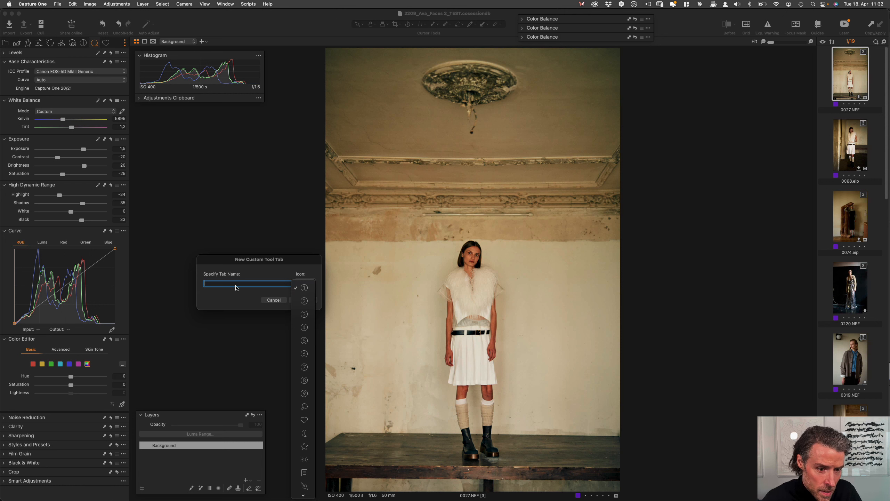
click(274, 299)
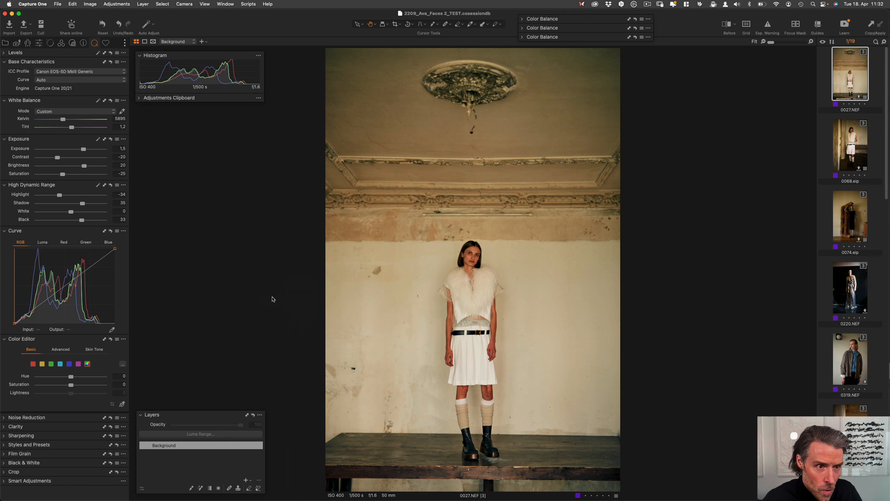
mouse_move(170, 116)
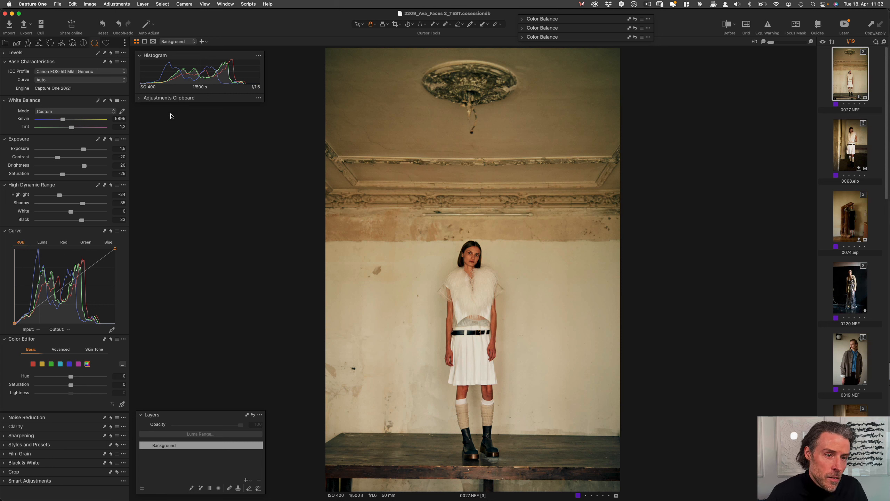
mouse_move(186, 137)
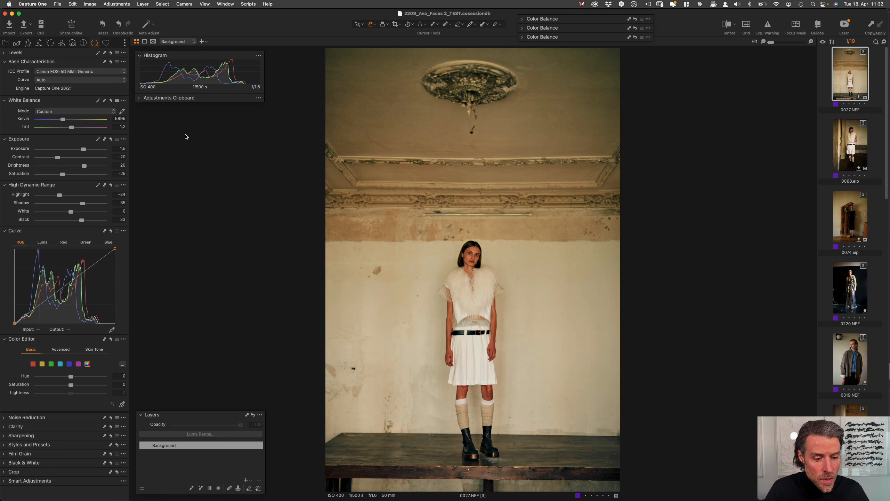
mouse_move(465, 162)
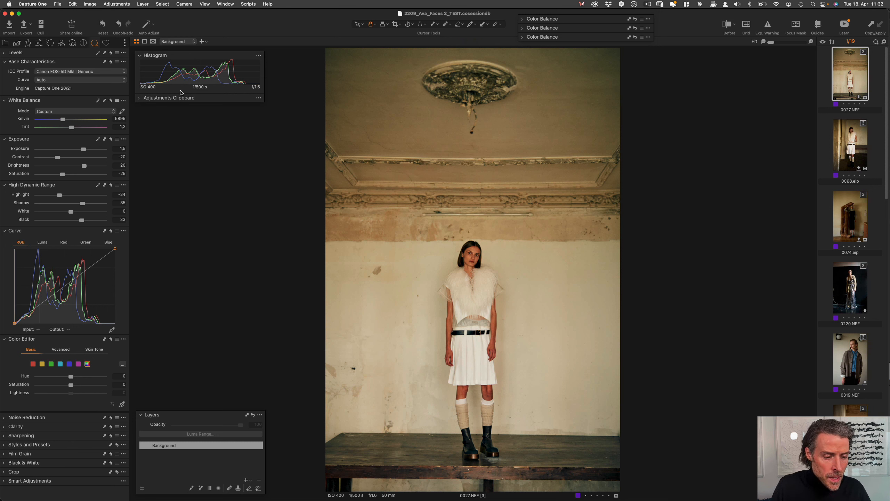
mouse_move(106, 107)
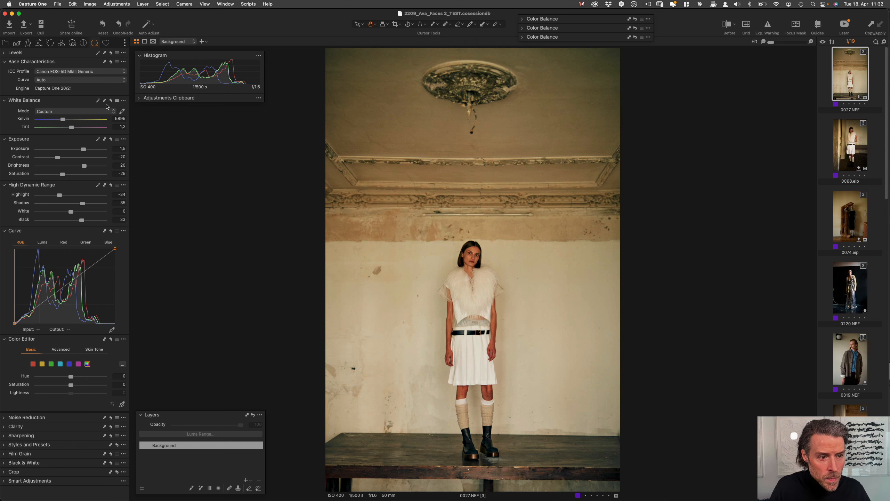
mouse_move(97, 165)
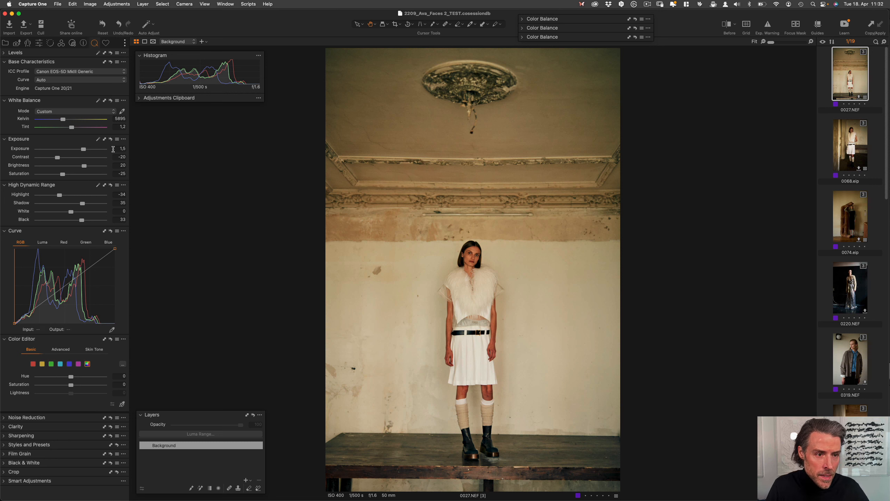
mouse_move(73, 217)
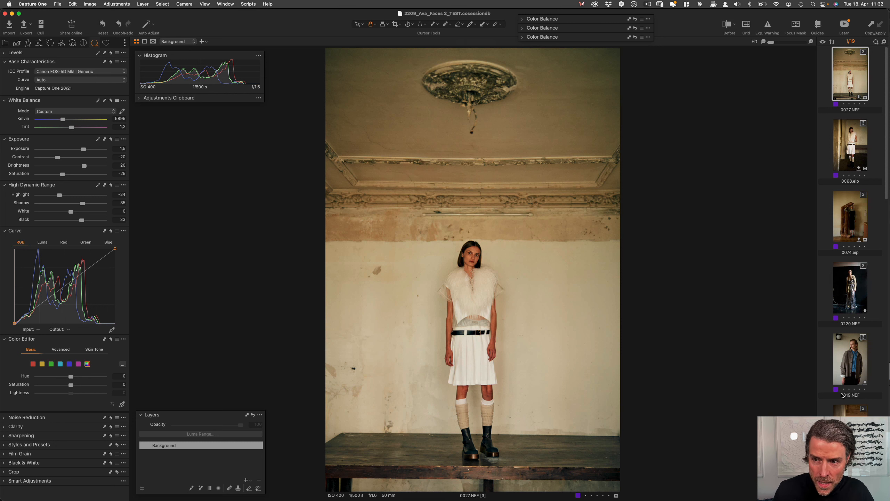
mouse_move(859, 383)
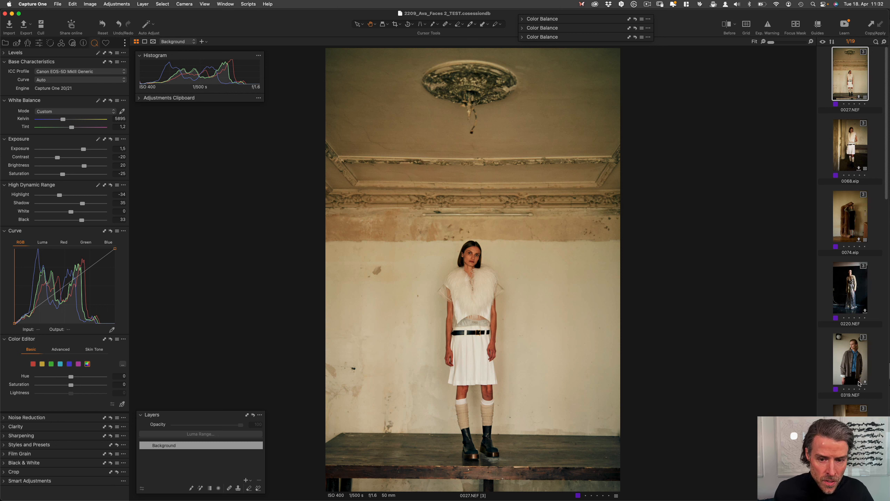
mouse_move(485, 233)
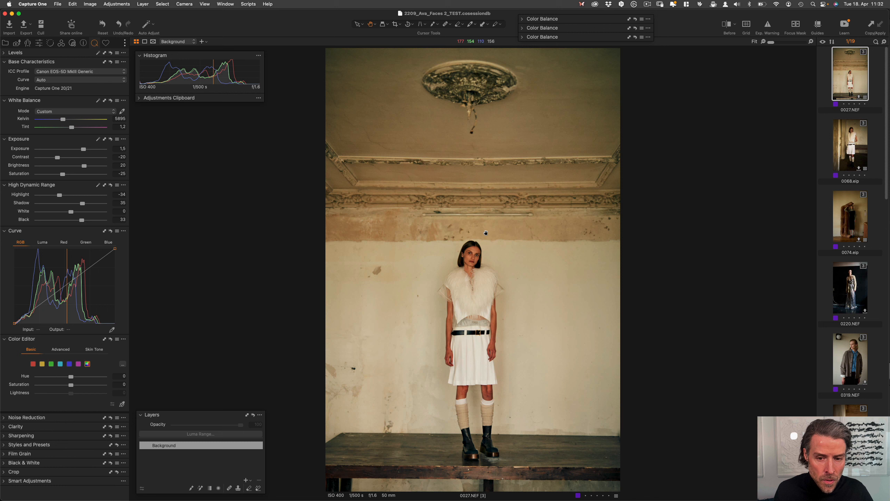
mouse_move(498, 227)
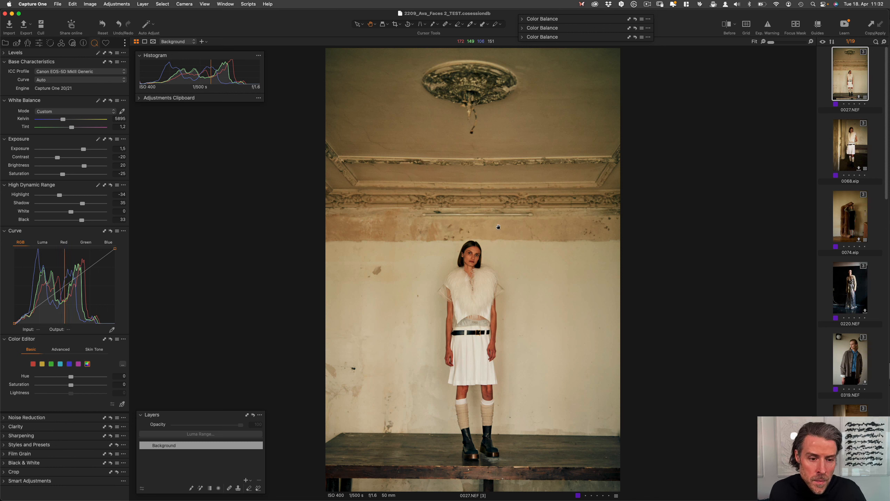
mouse_move(502, 225)
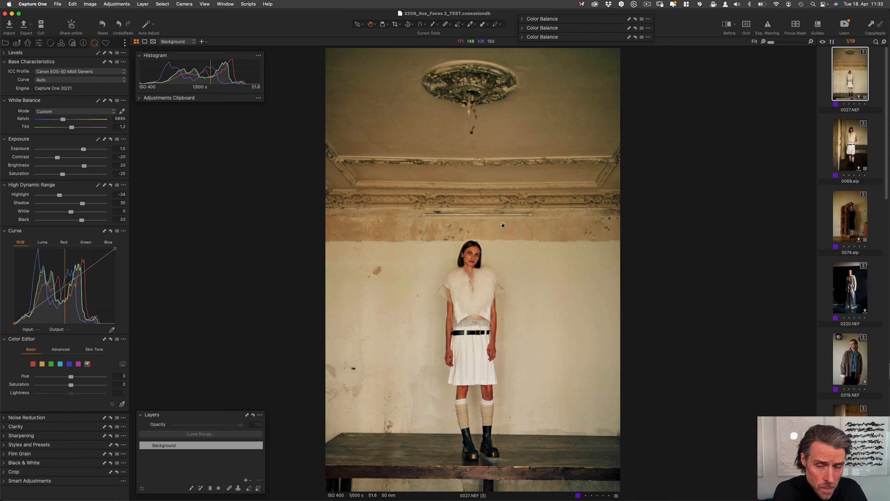
mouse_move(483, 258)
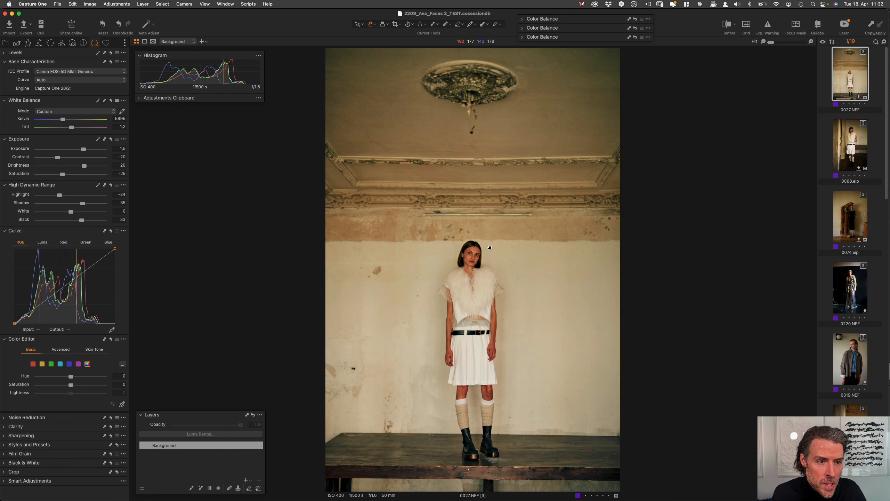
mouse_move(485, 244)
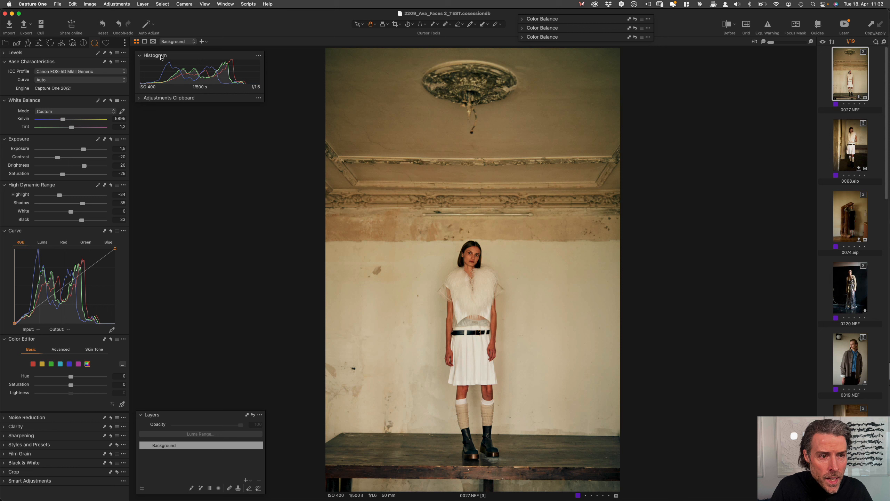
mouse_move(158, 78)
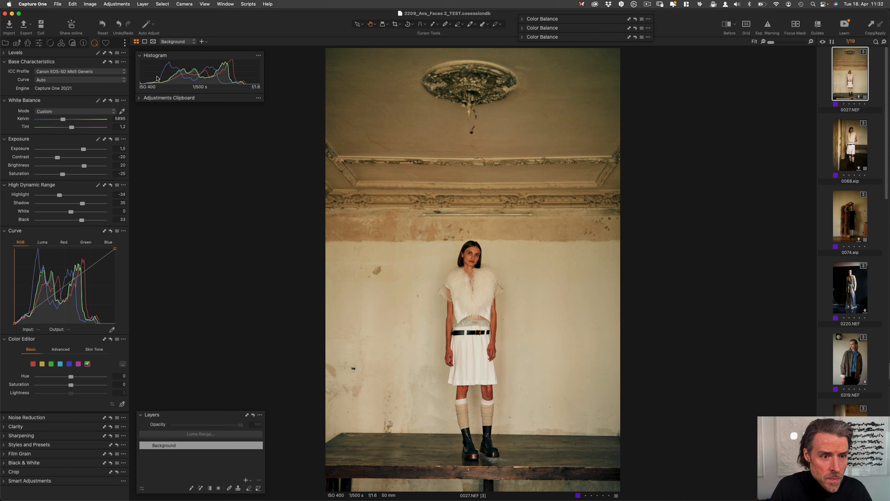
mouse_move(215, 82)
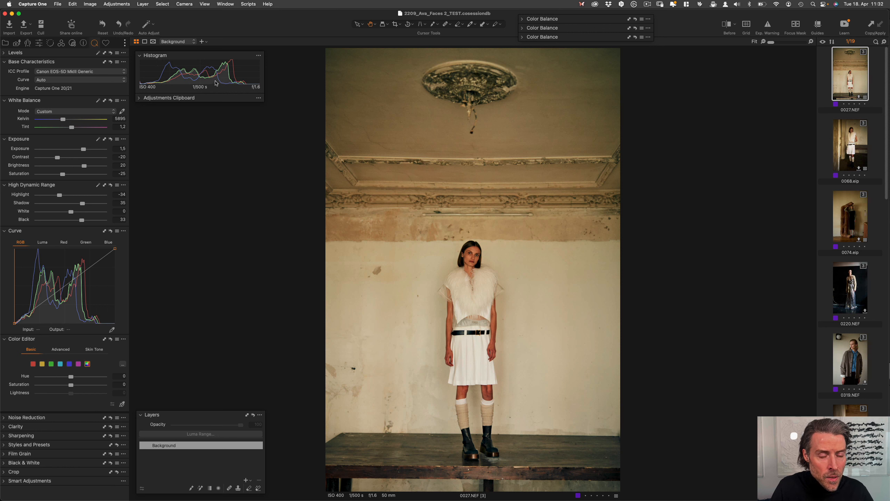
mouse_move(158, 84)
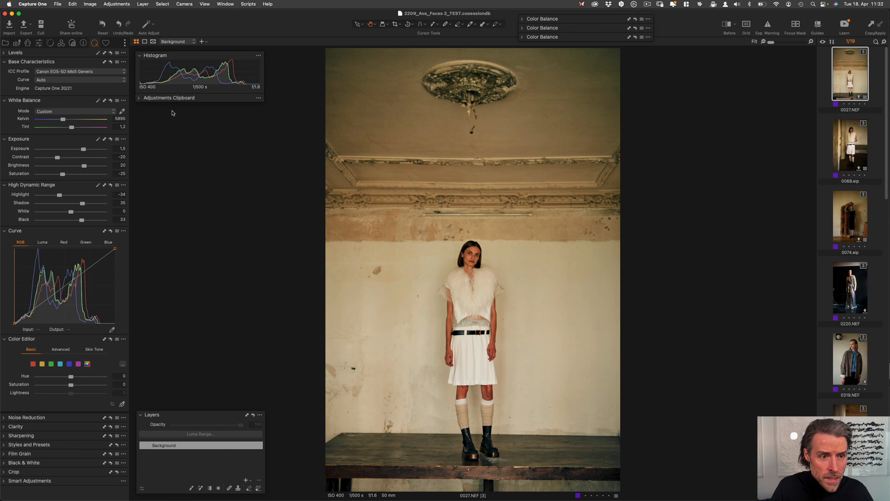
mouse_move(144, 101)
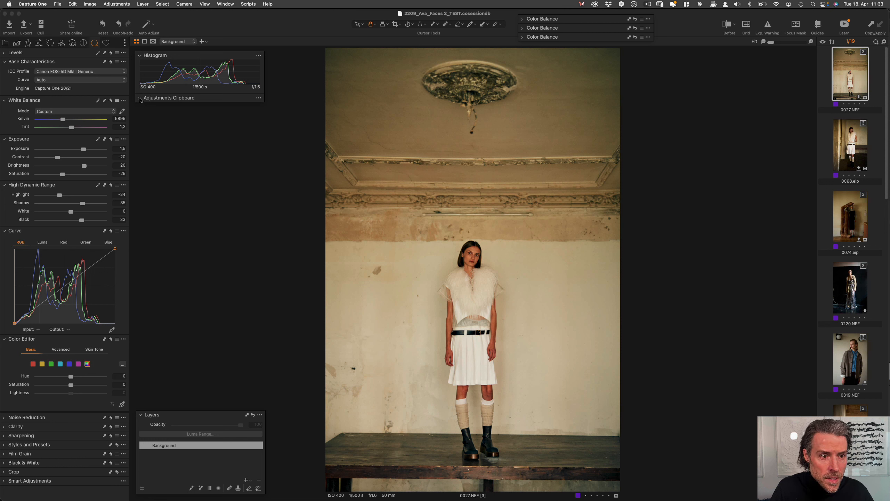
click(140, 97)
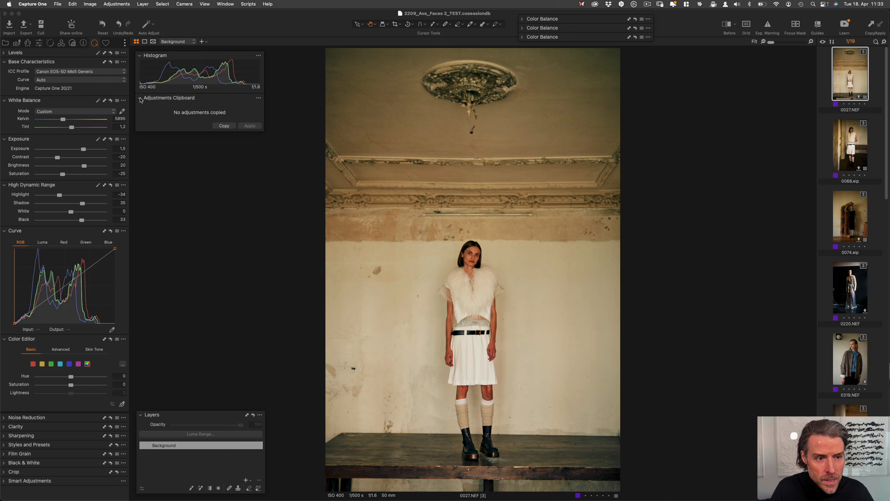
mouse_move(148, 112)
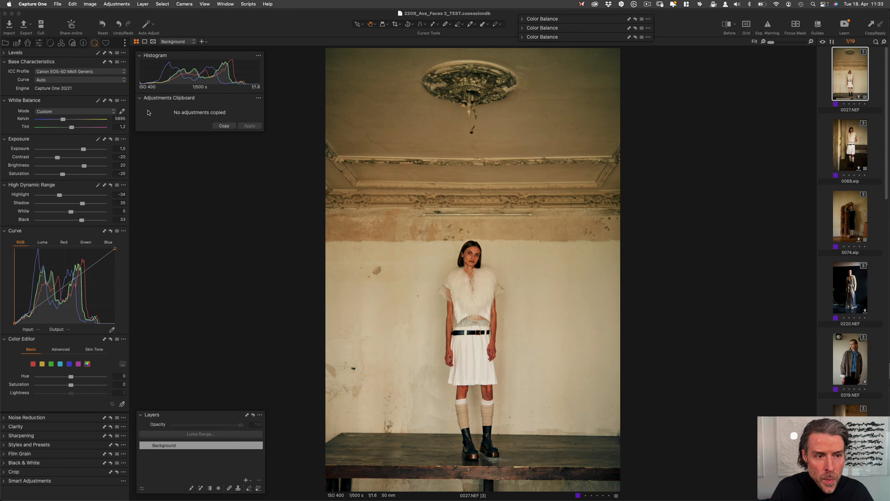
mouse_move(172, 117)
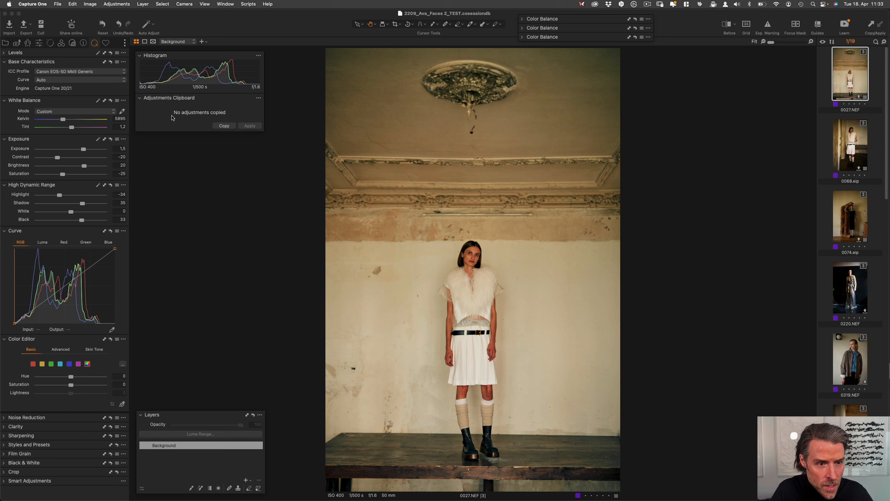
mouse_move(146, 104)
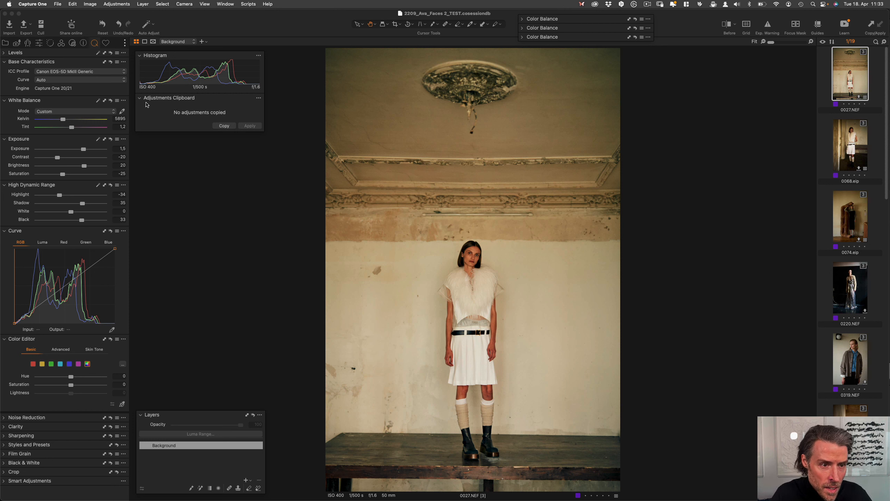
click(139, 98)
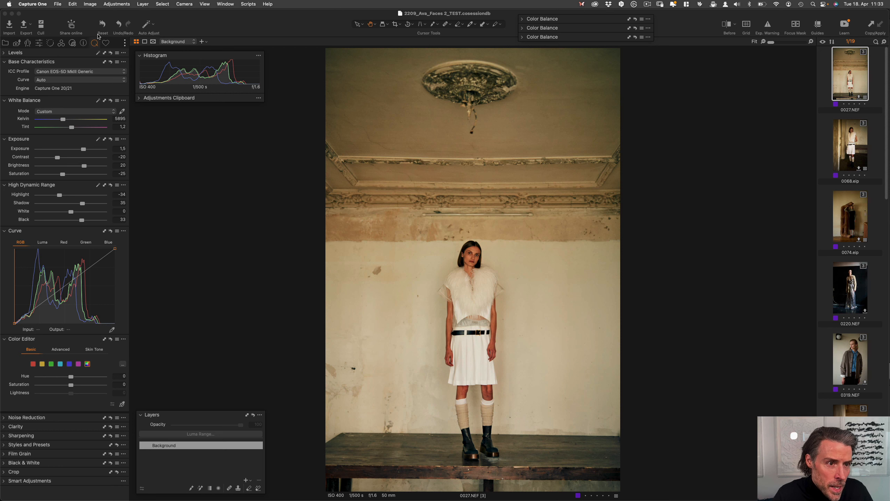
mouse_move(82, 73)
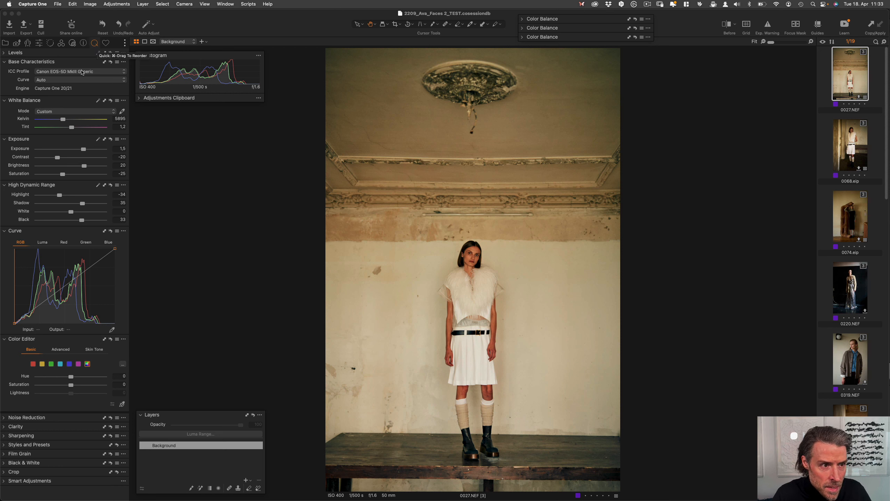
click(15, 52)
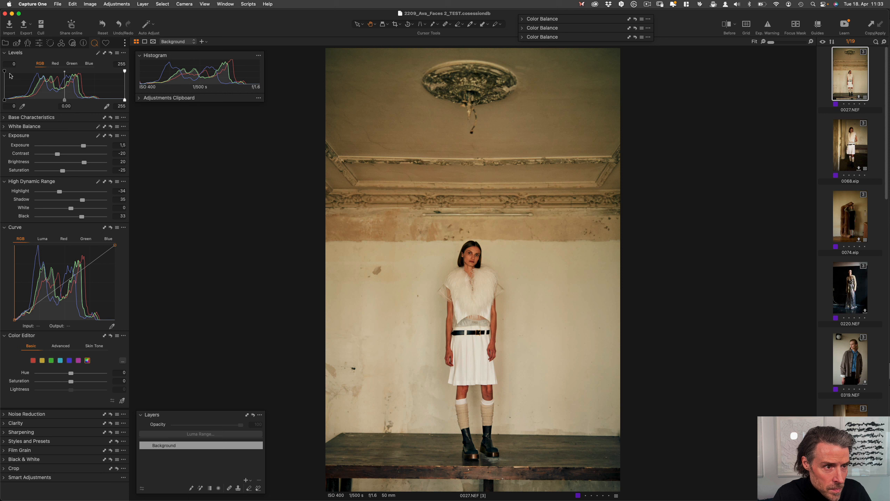
mouse_move(8, 72)
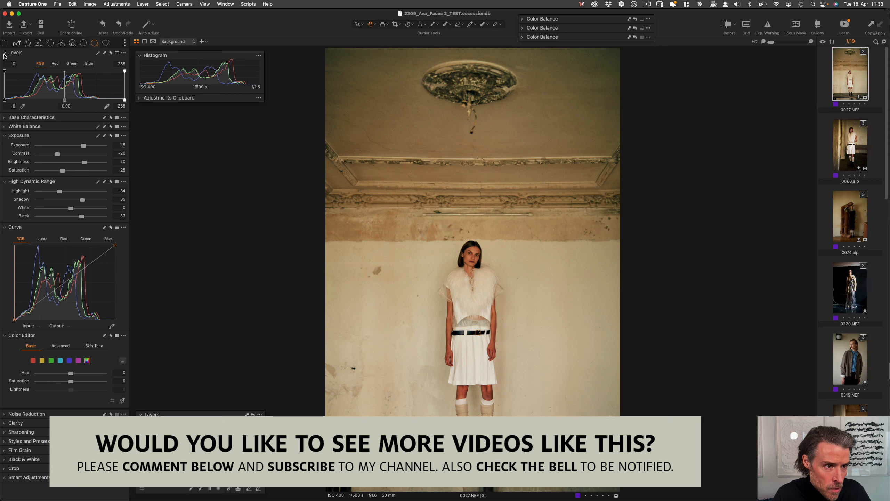
click(4, 52)
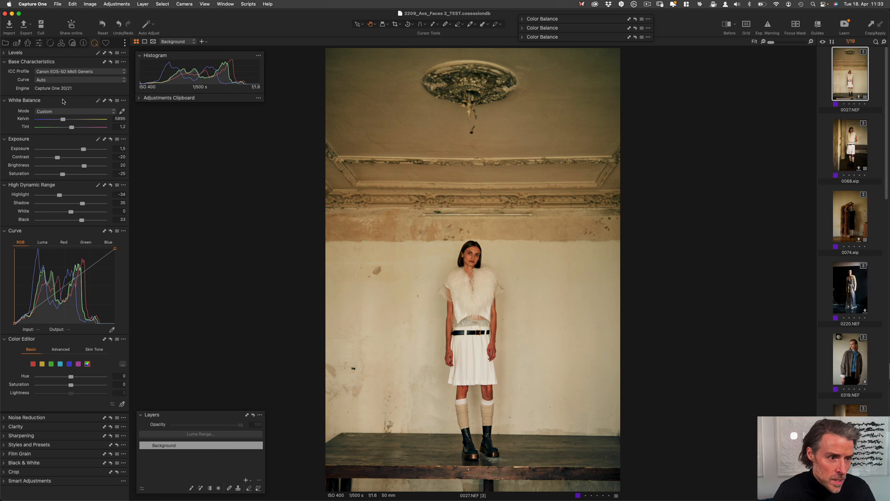
mouse_move(71, 146)
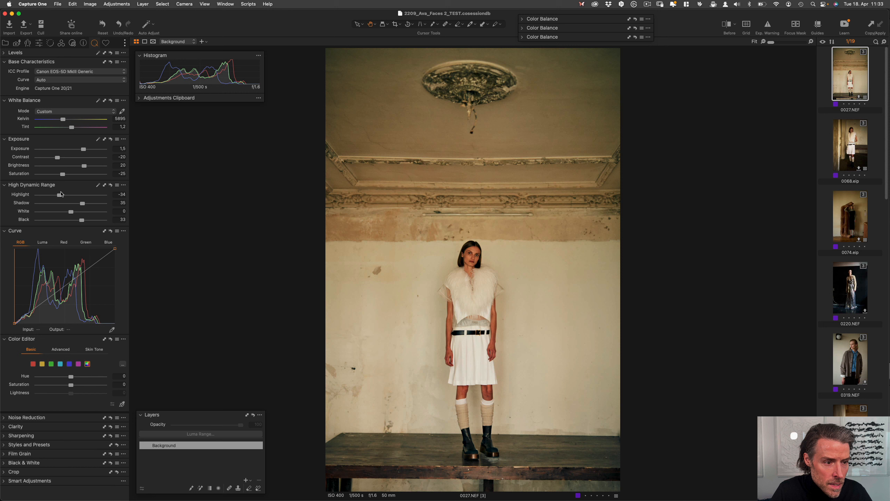
mouse_move(42, 244)
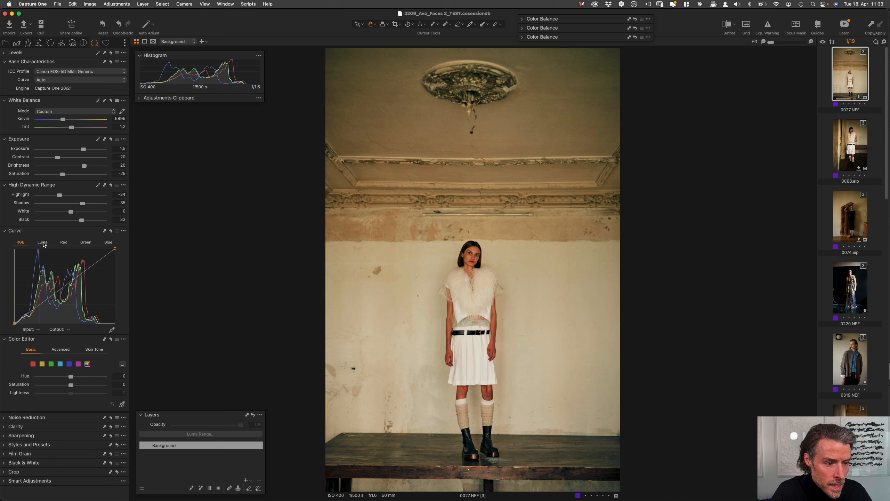
mouse_move(58, 138)
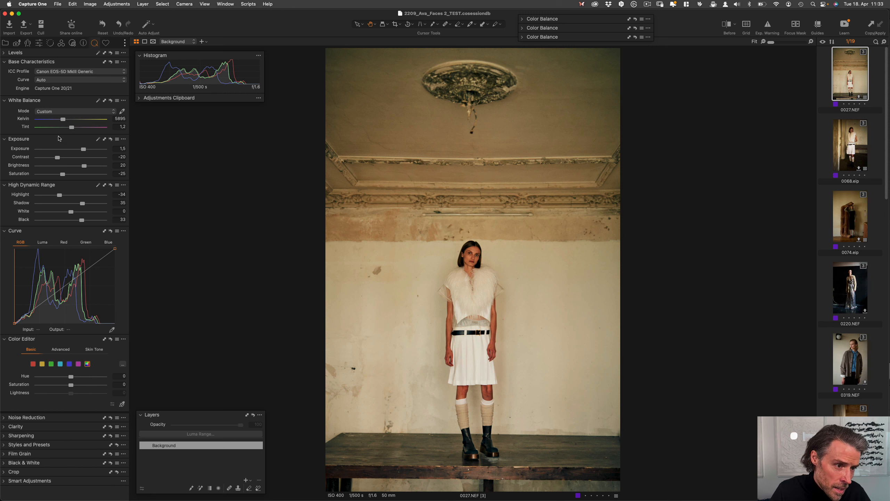
mouse_move(64, 150)
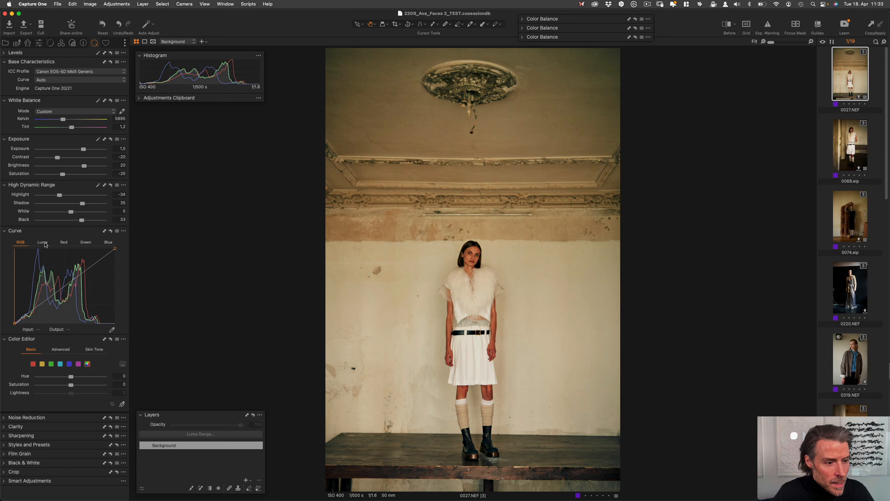
click(64, 242)
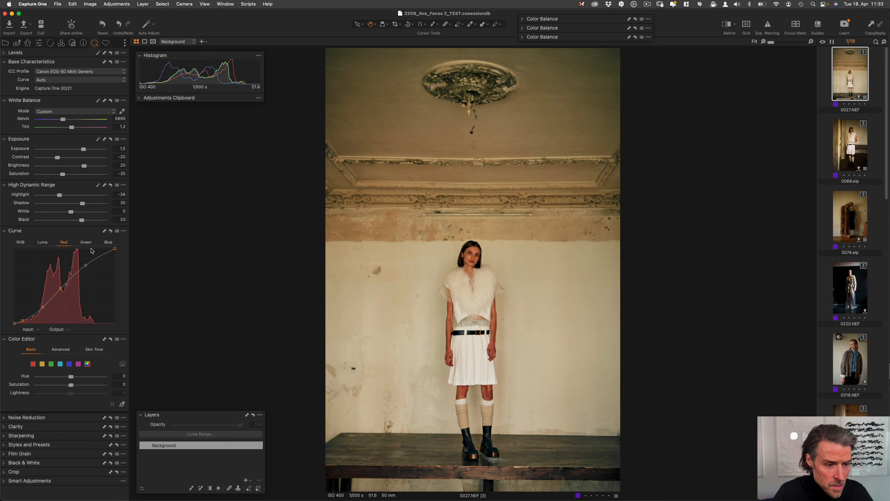
mouse_move(88, 245)
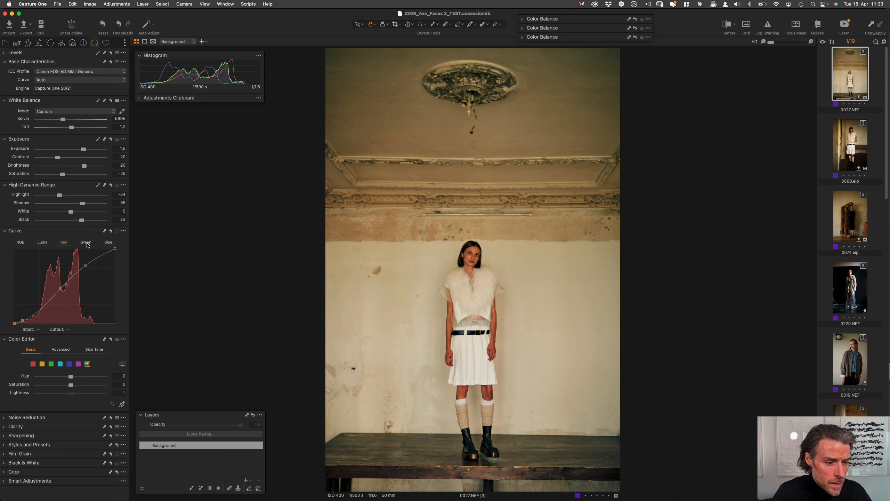
mouse_move(88, 247)
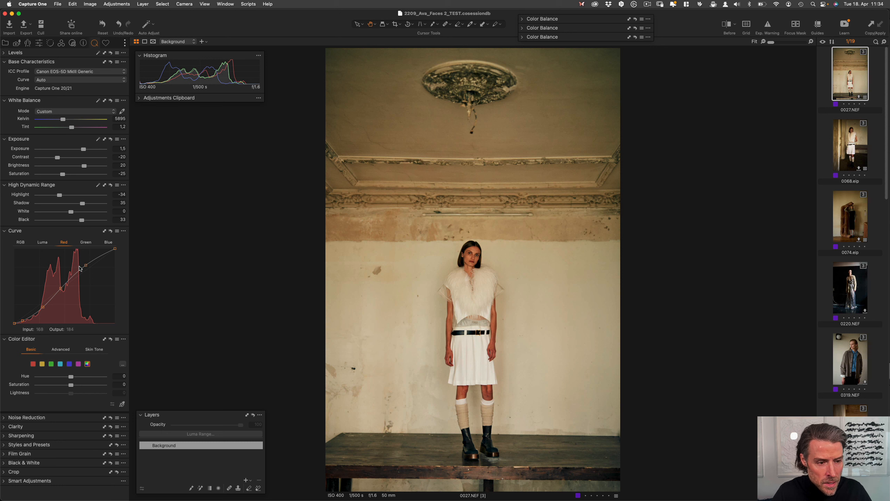
click(85, 242)
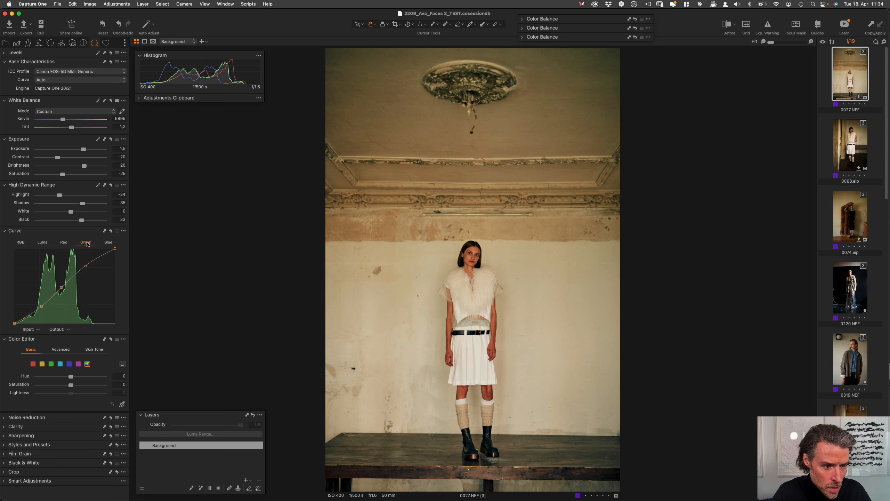
click(107, 242)
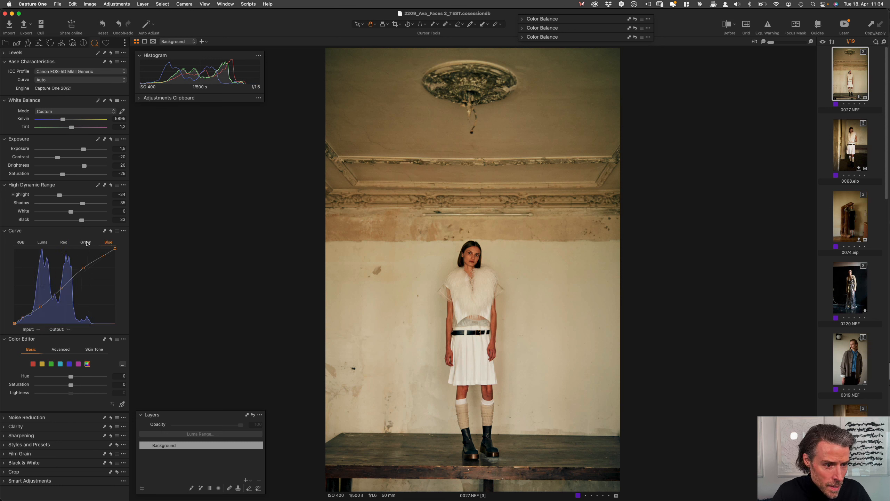
click(42, 243)
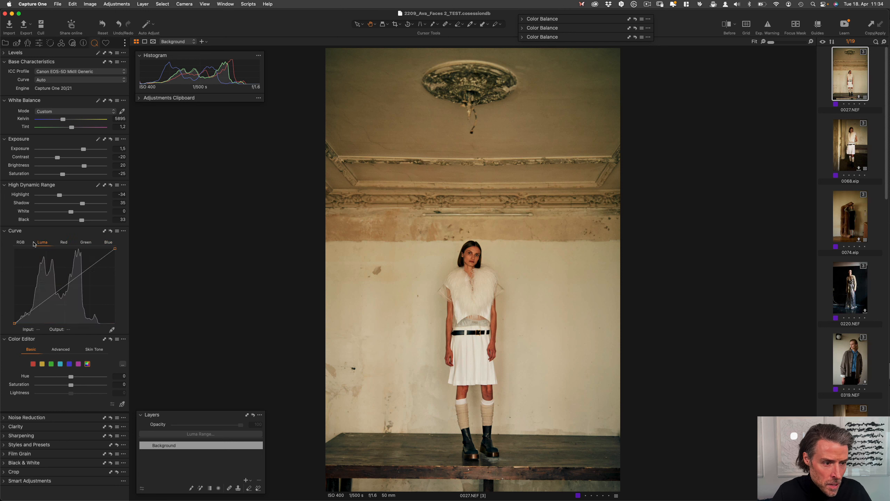
click(20, 242)
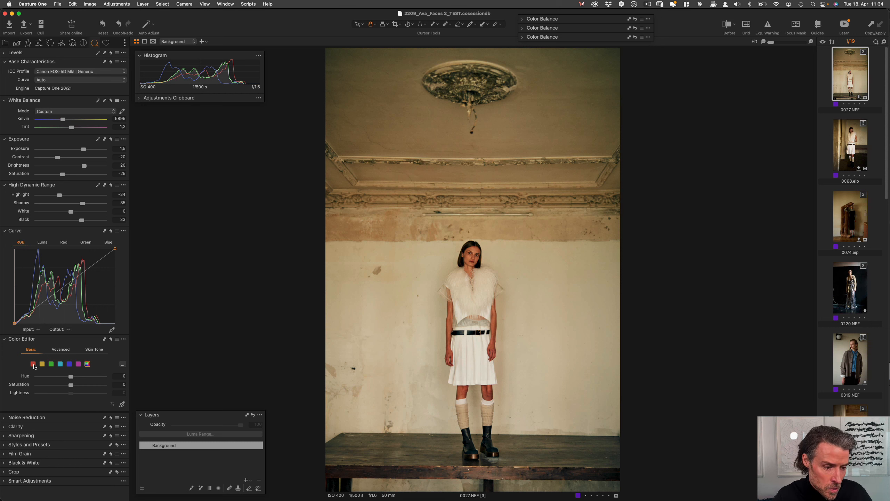
- Show the red range in the Color Editor and sample the wall colour (hue 1.2, saturation −4)
click(51, 364)
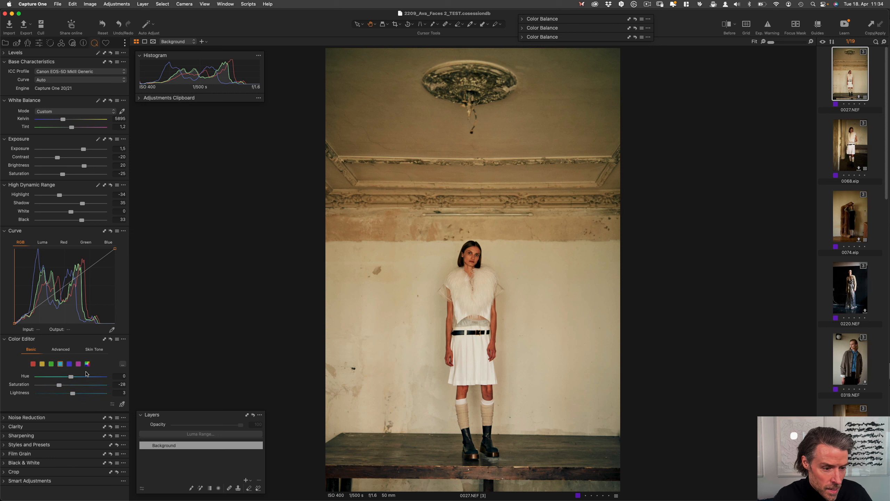
mouse_move(122, 404)
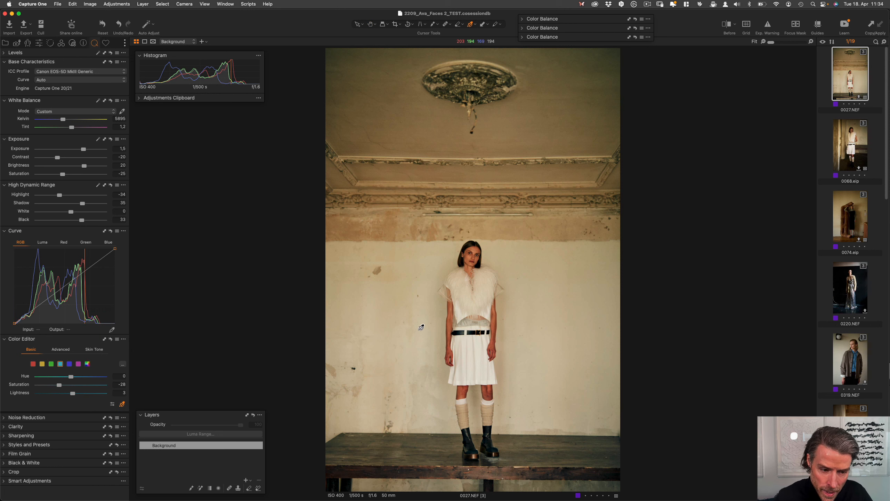
click(42, 364)
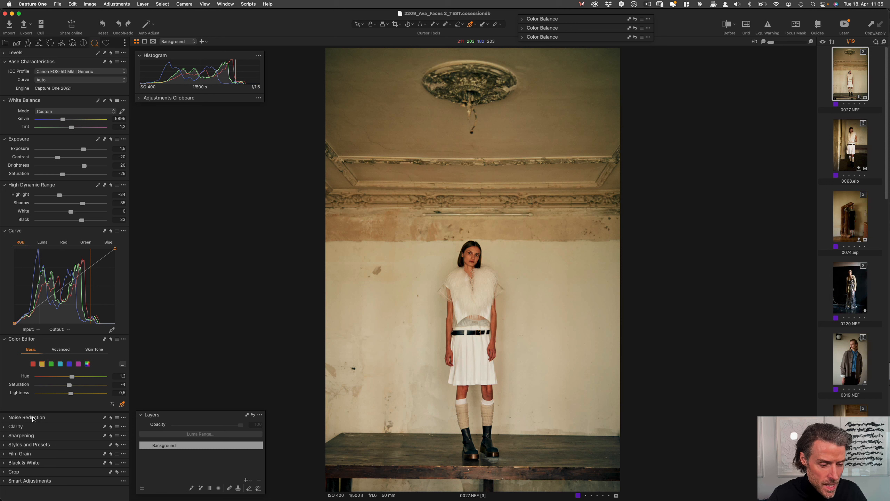
mouse_move(26, 417)
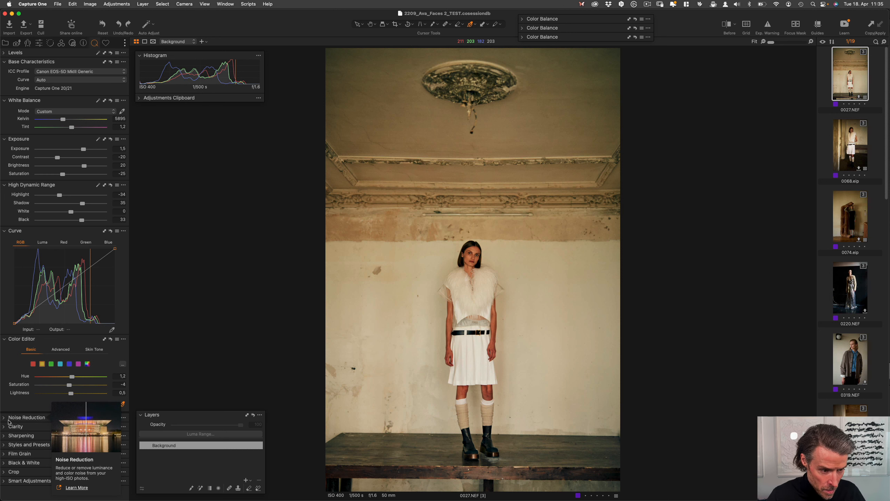
- Expand Noise Reduction and Clarity, then scroll the panel to review Styles and Presets
click(43, 493)
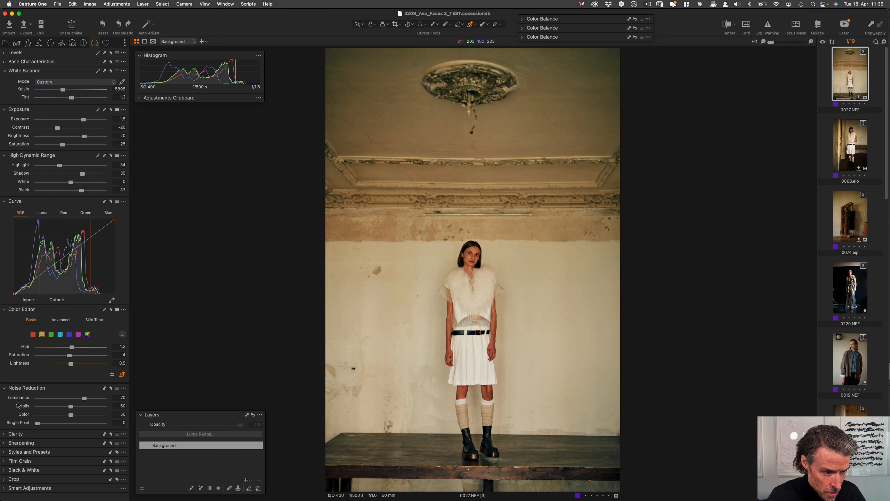
click(15, 433)
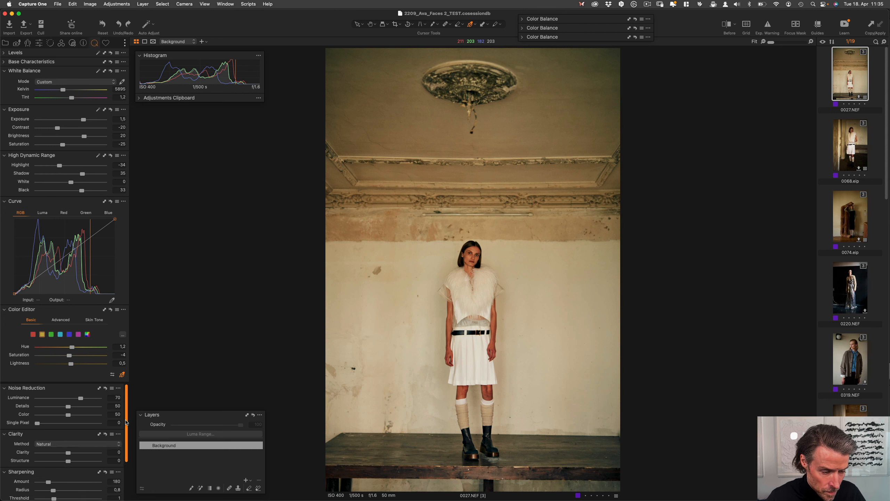
scroll(down, 3)
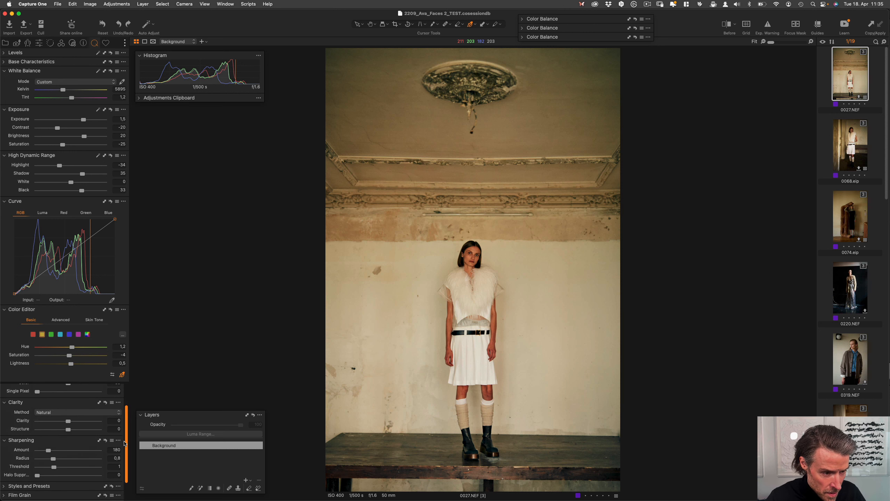
scroll(down, 3)
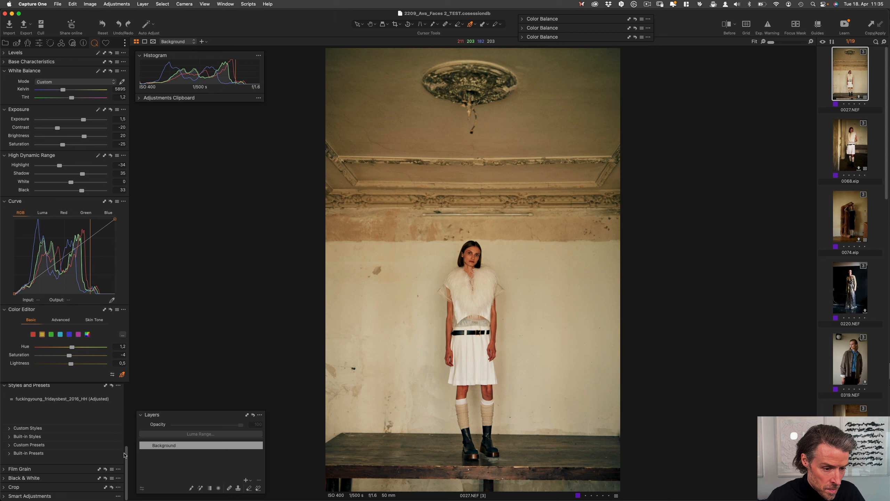
scroll(down, 3)
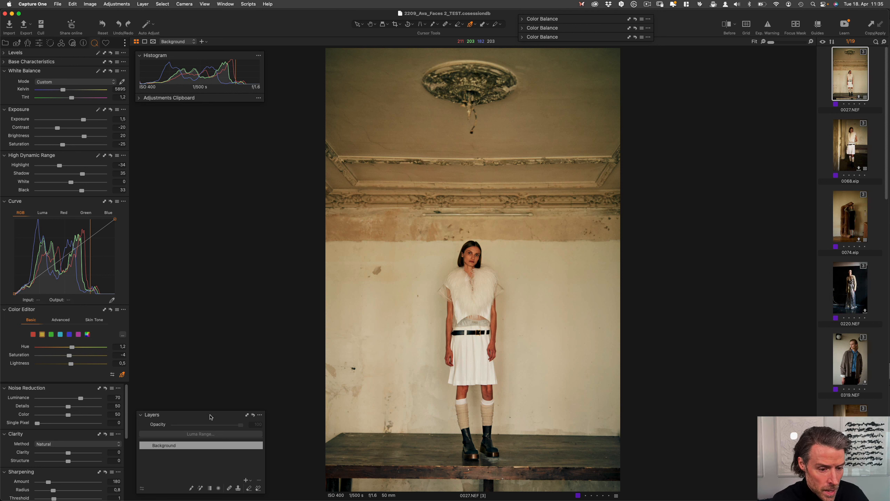
mouse_move(229, 454)
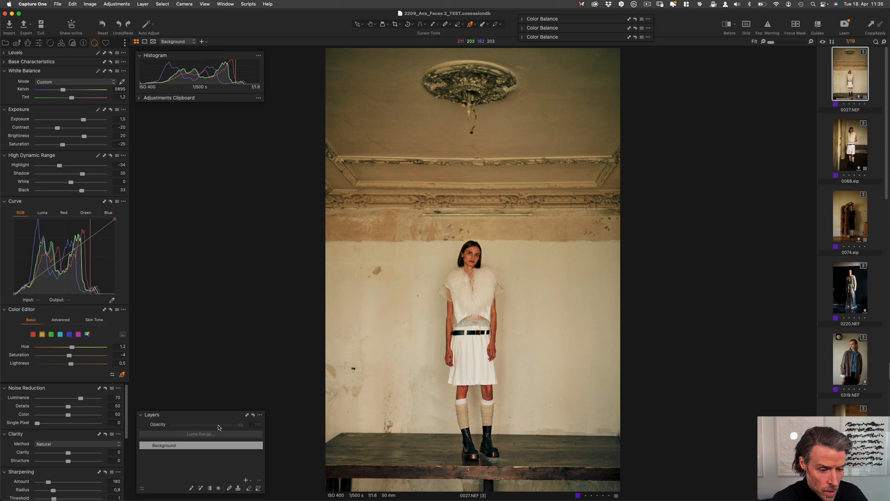
mouse_move(205, 440)
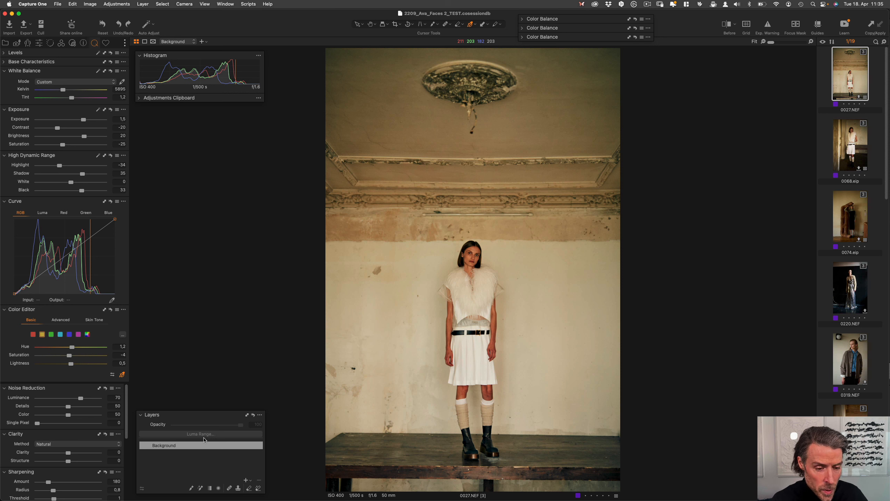
mouse_move(215, 448)
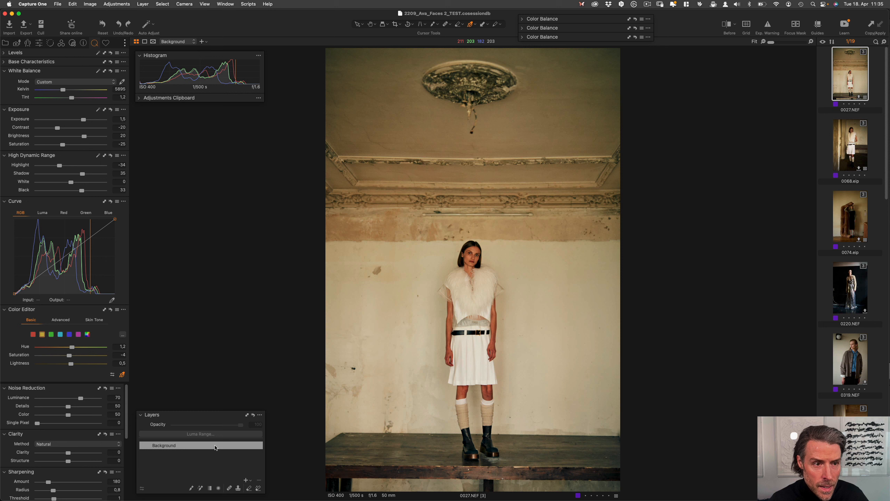
mouse_move(195, 452)
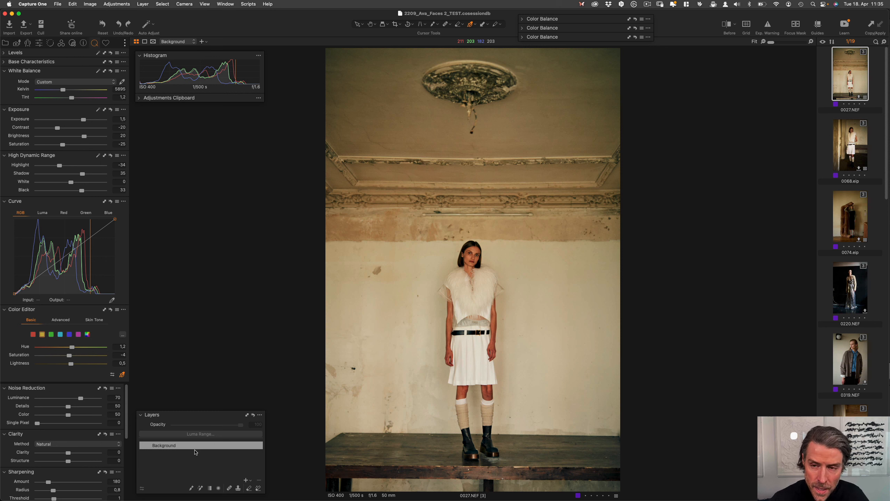
mouse_move(198, 439)
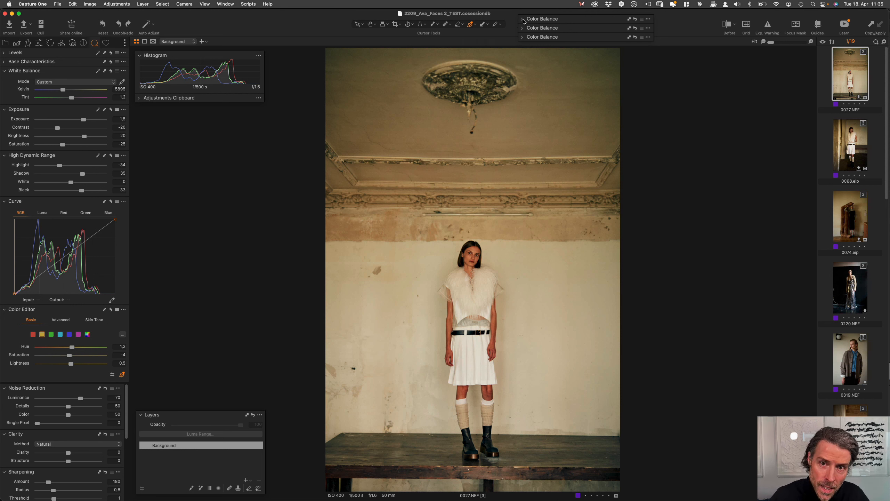
- Expand the floating Color Balance tools to reveal their shadow, midtone and highlight wheels
click(522, 19)
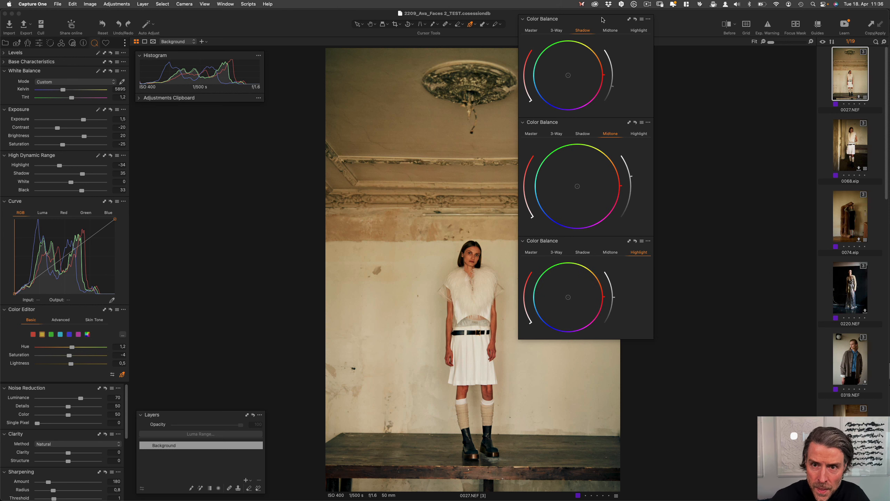
mouse_move(586, 32)
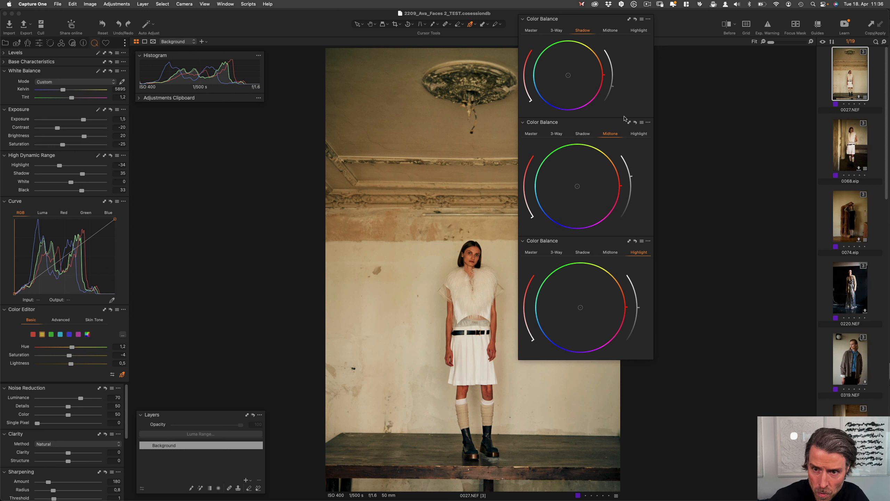
mouse_move(615, 90)
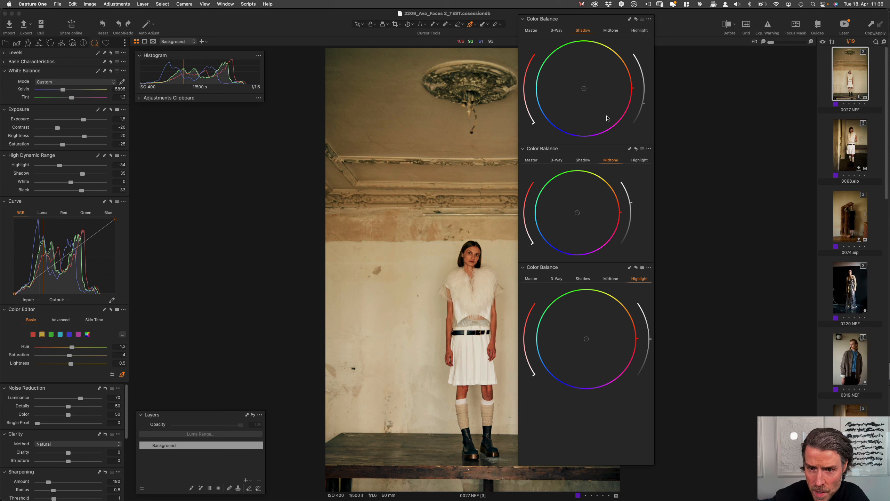
mouse_move(584, 87)
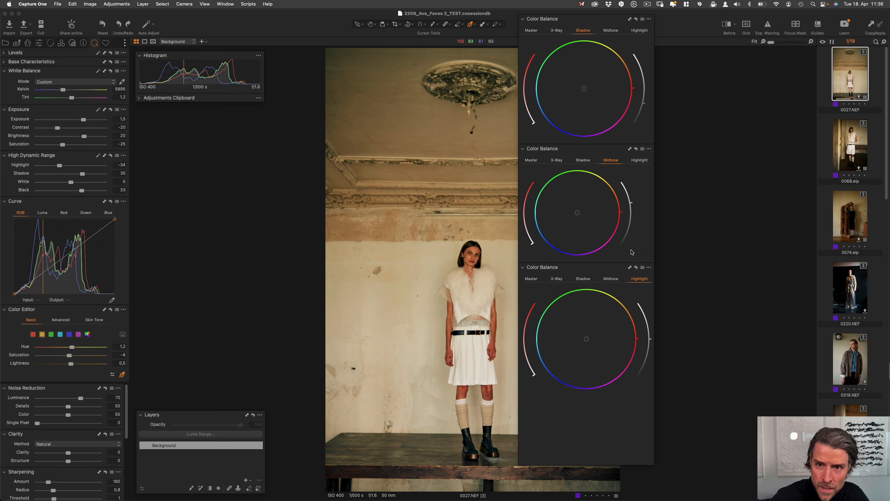
mouse_move(596, 203)
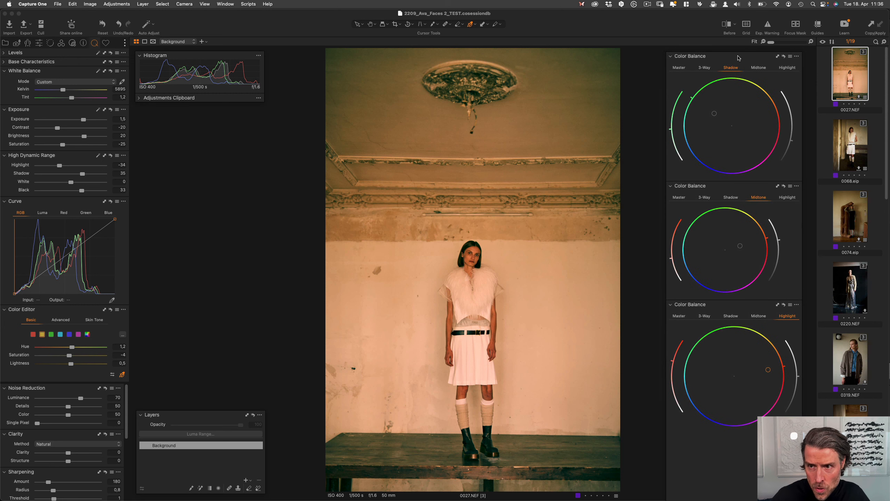
mouse_move(748, 129)
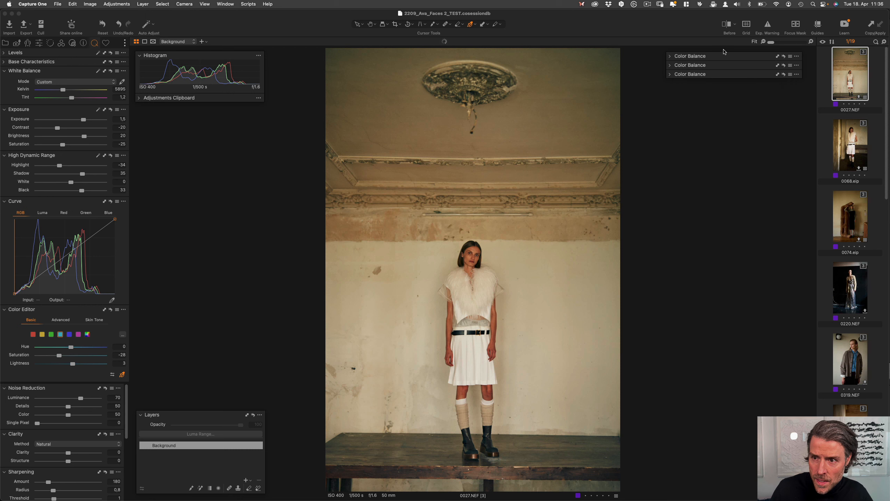
- Re-expand the docked Shadow, Midtone and Highlight Color Balance wheels
click(671, 56)
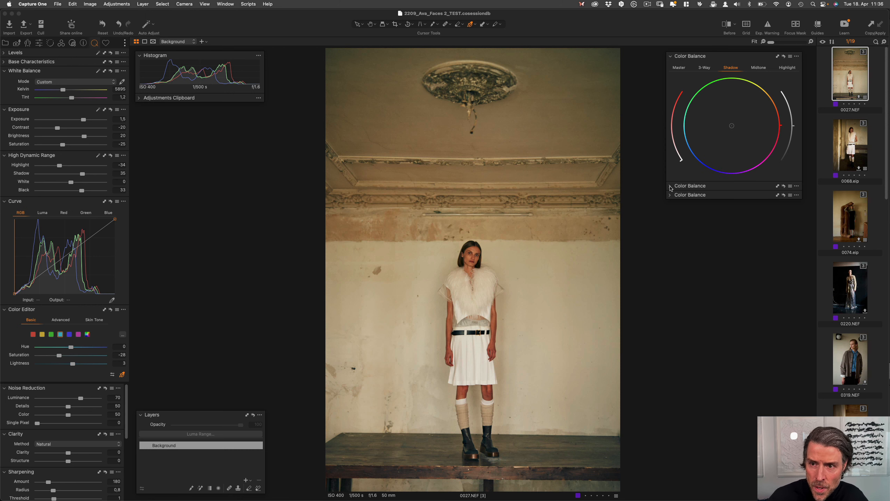
click(670, 186)
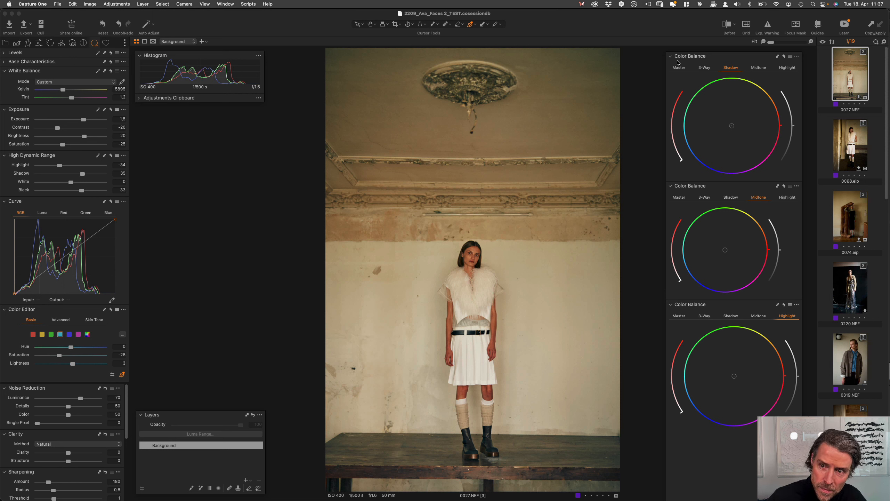
mouse_move(674, 64)
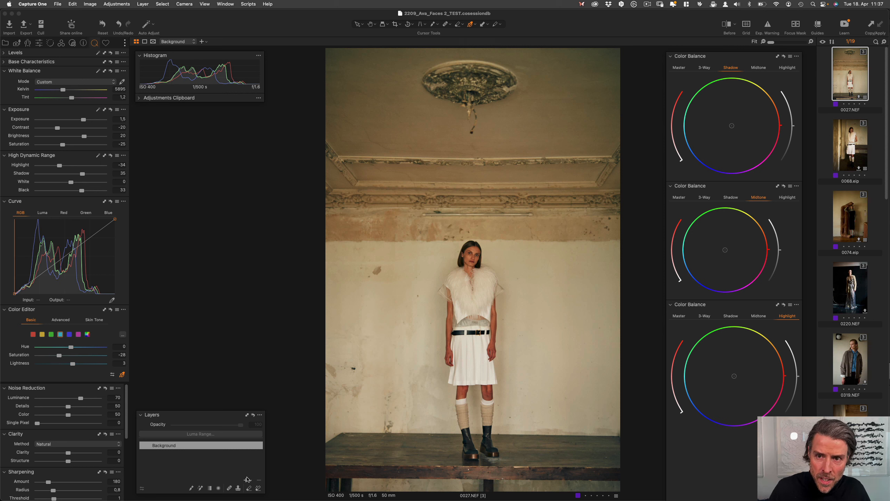
mouse_move(246, 480)
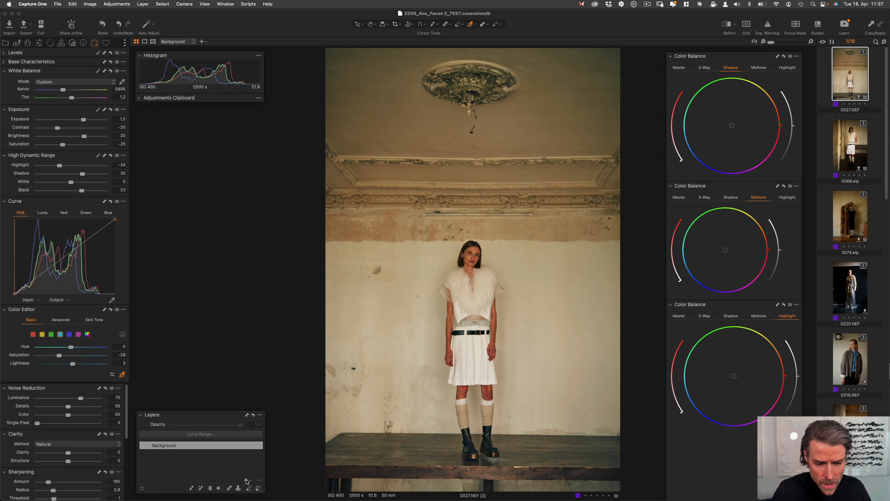
- Add a new adjustment layer in the Layers tool for the color grade
click(248, 481)
text(color grade)
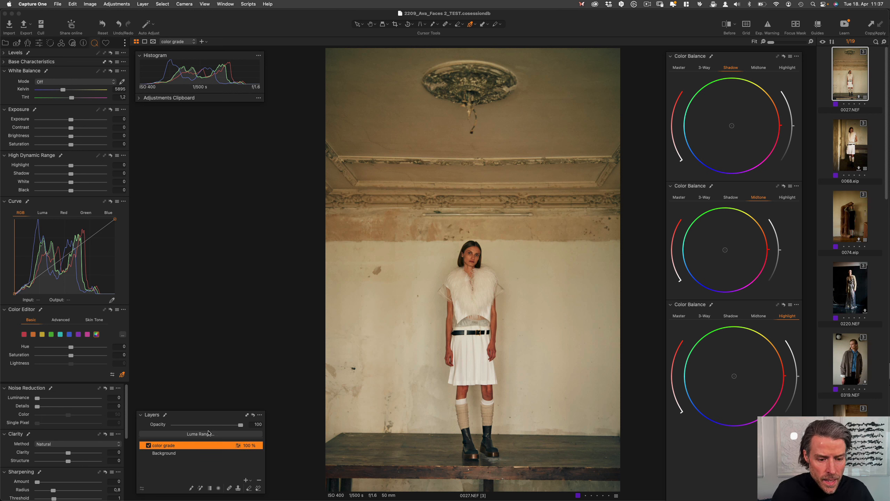
right_click(165, 445)
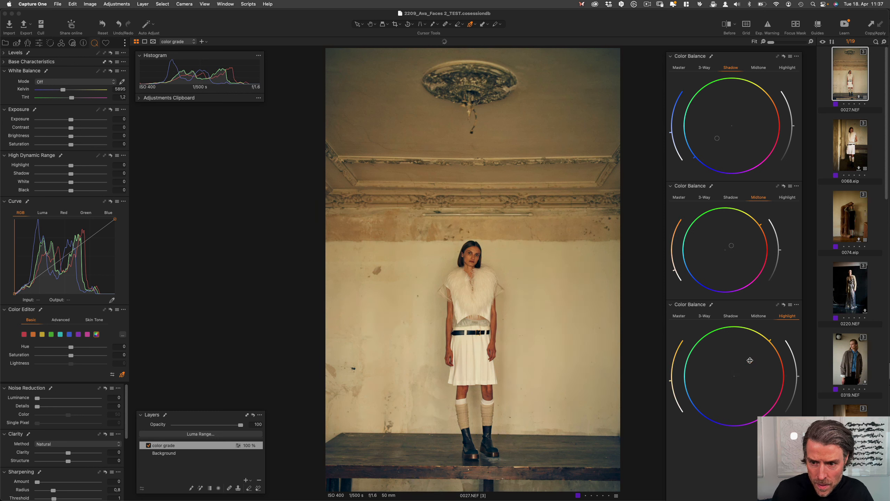
- Select the color grade layer and toggle its visibility twice to compare the grade
click(750, 360)
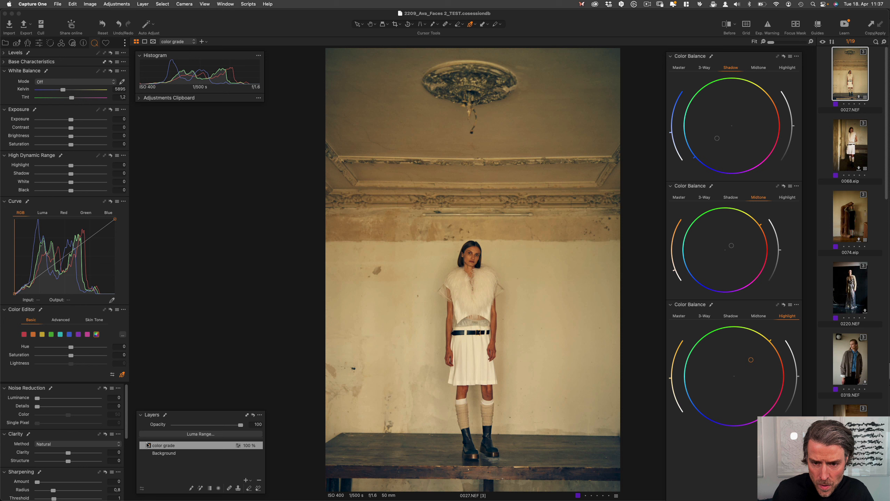
click(149, 445)
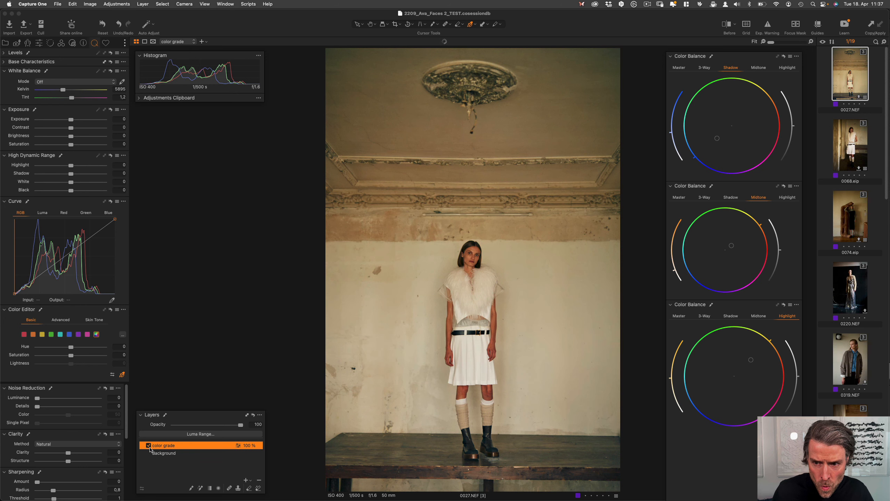
click(148, 445)
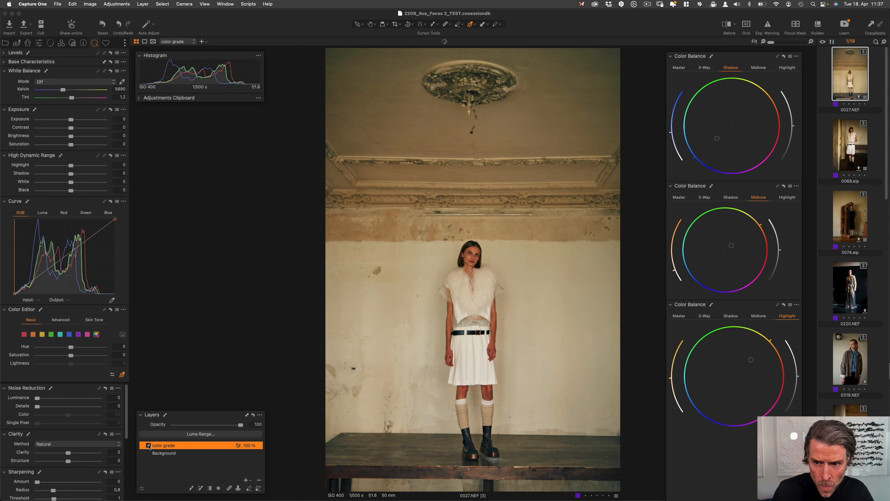
click(147, 446)
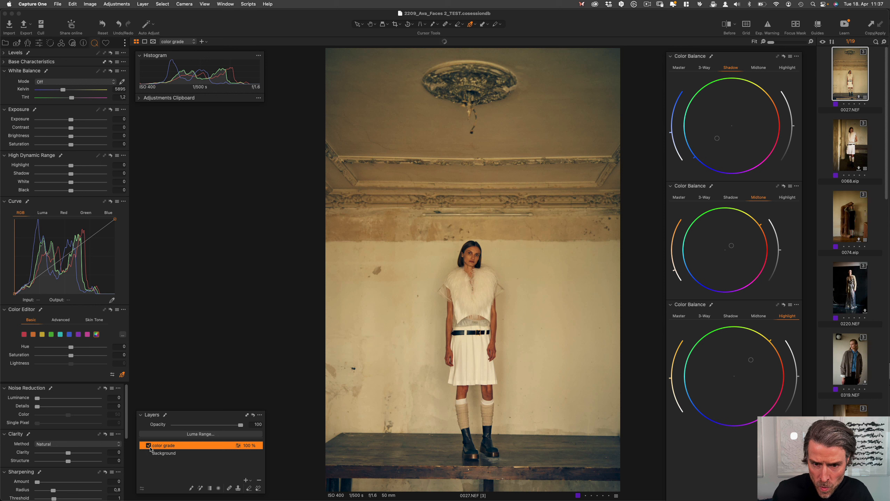
click(147, 445)
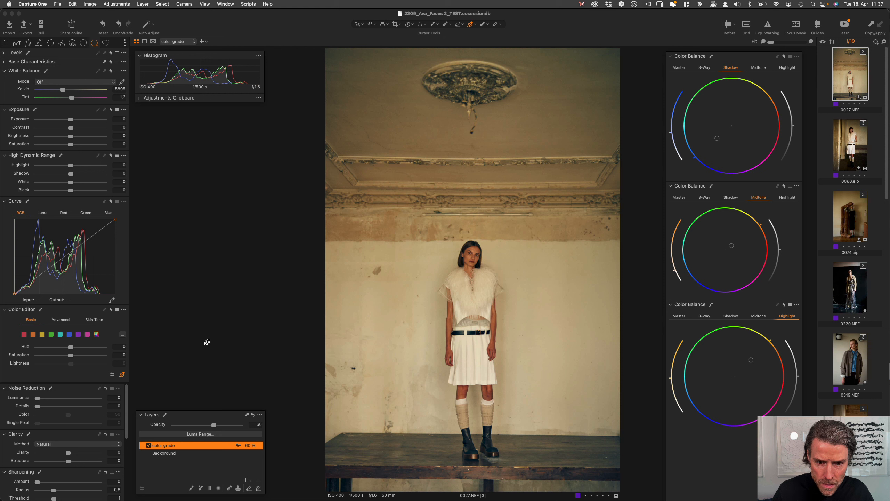
mouse_move(707, 62)
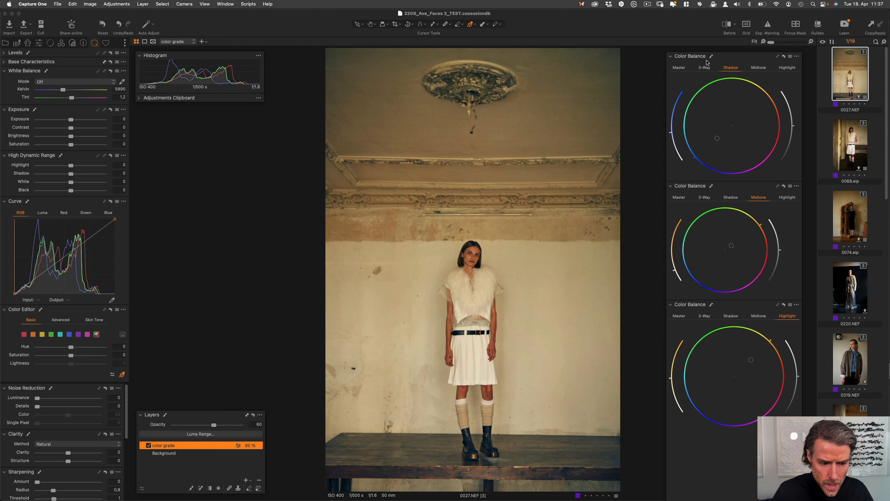
mouse_move(707, 70)
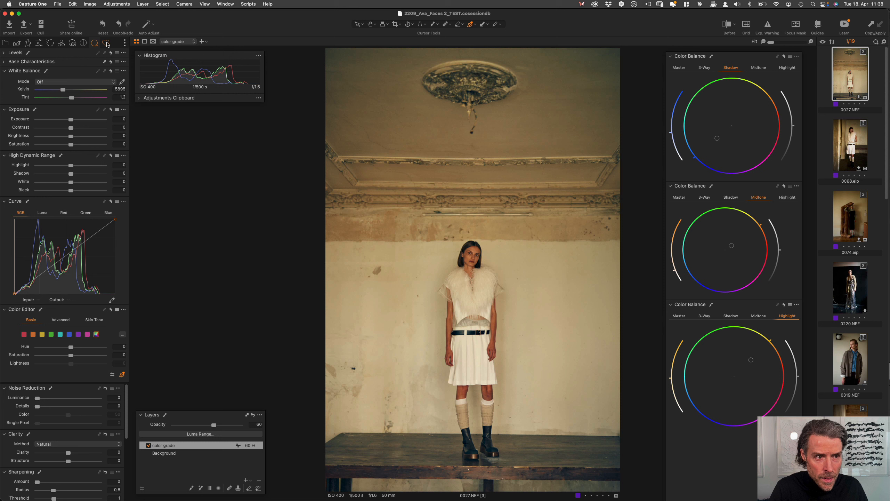
- From the Favorites tab's Light & Contrast style brushes, start a Dodge (brighten) brush layer
click(105, 43)
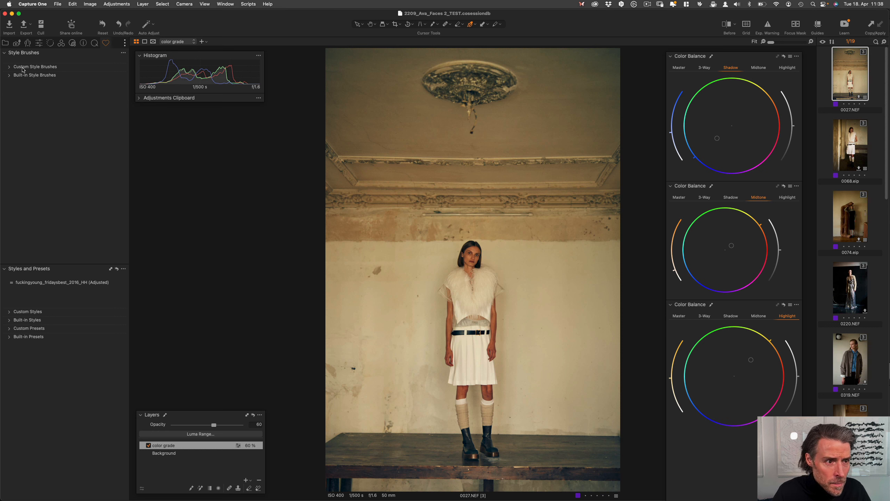
mouse_move(22, 69)
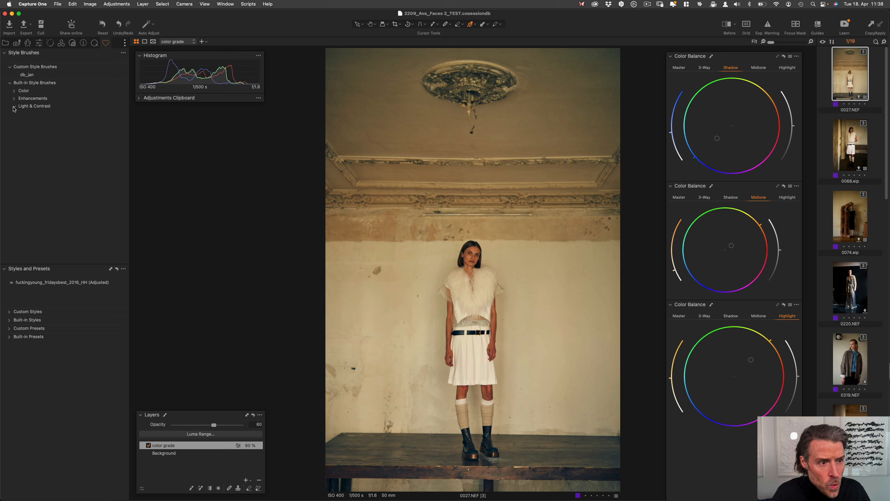
click(14, 106)
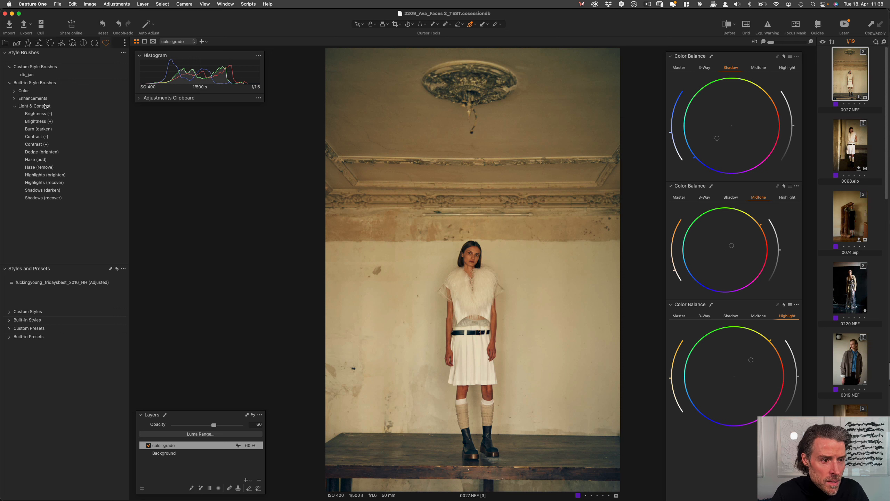
mouse_move(35, 155)
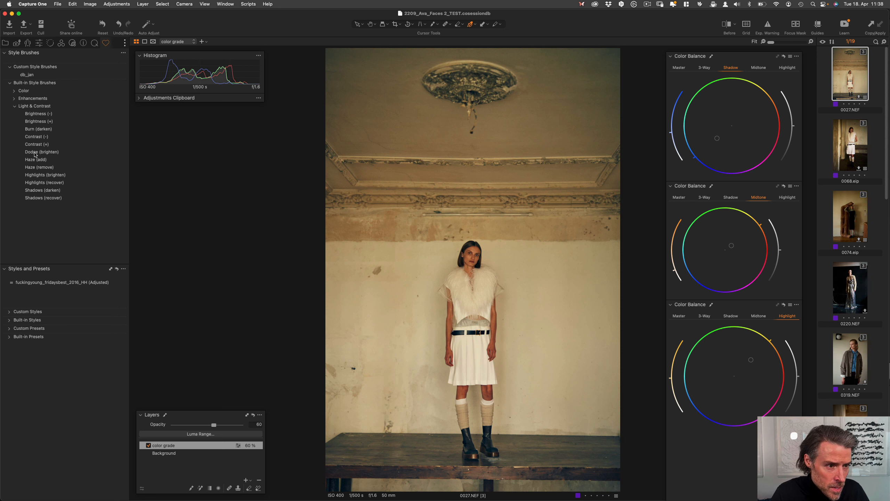
click(41, 151)
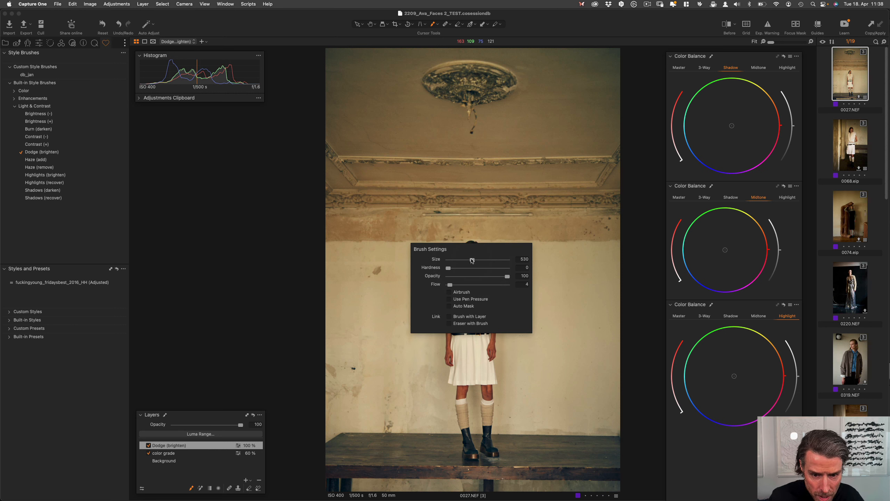
mouse_move(471, 260)
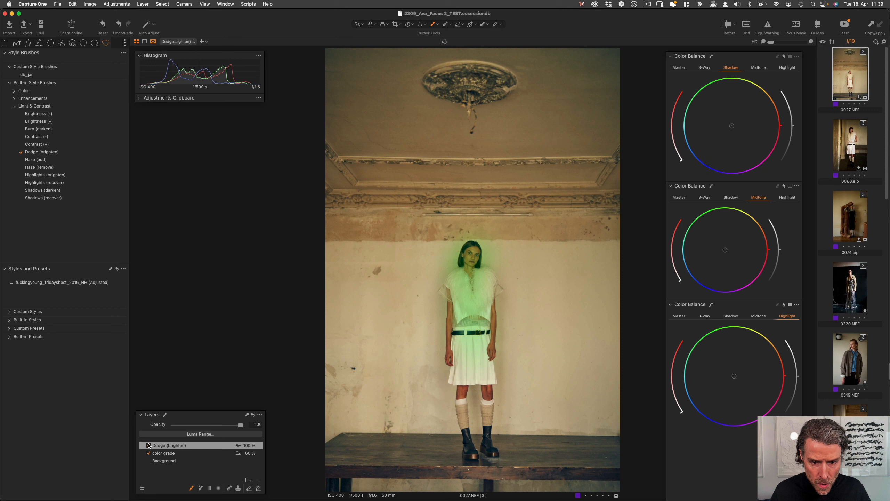
- Hide the painted mask overlay and select the Dodge (brighten) layer
click(148, 453)
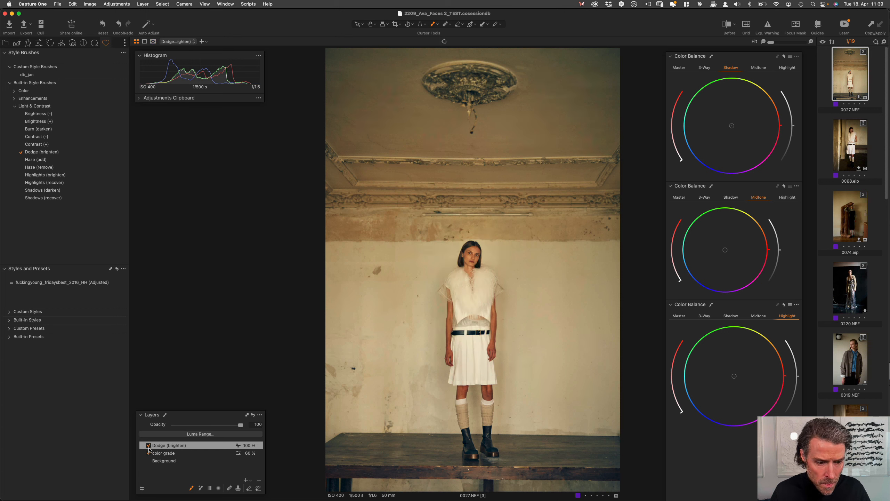
click(171, 445)
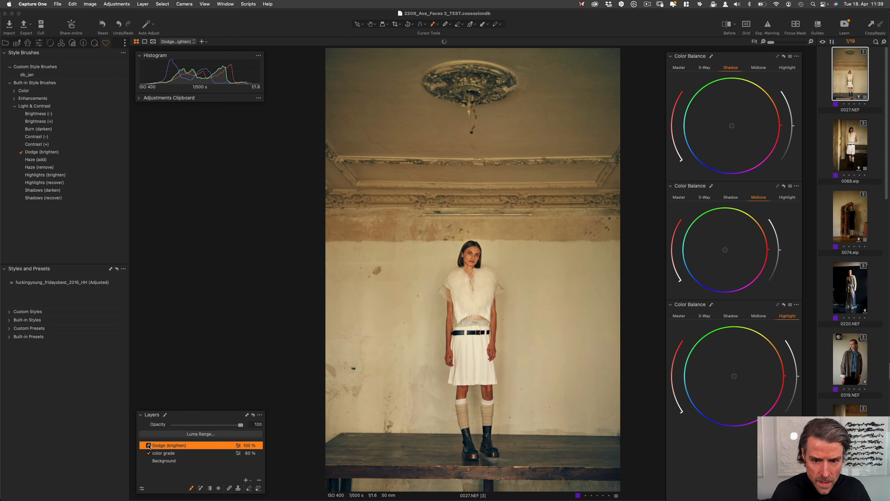
click(148, 445)
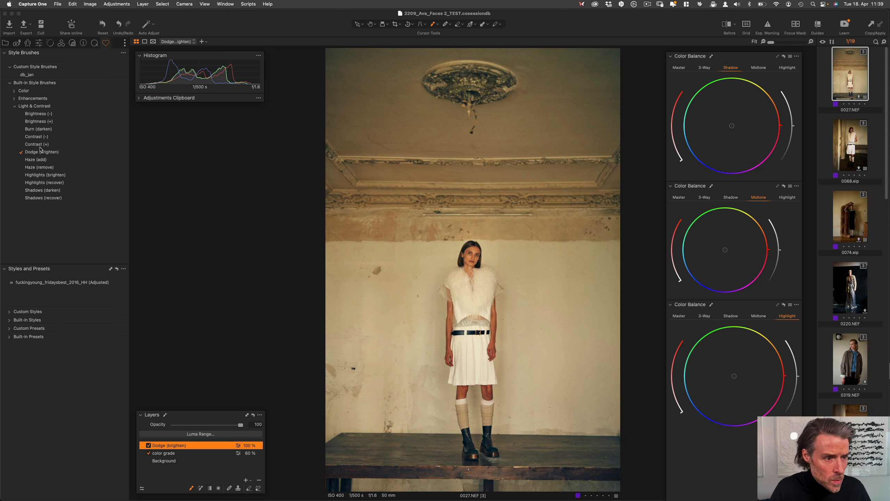
- Expand the Color and Enhancements groups under Built-in Style Brushes
click(14, 91)
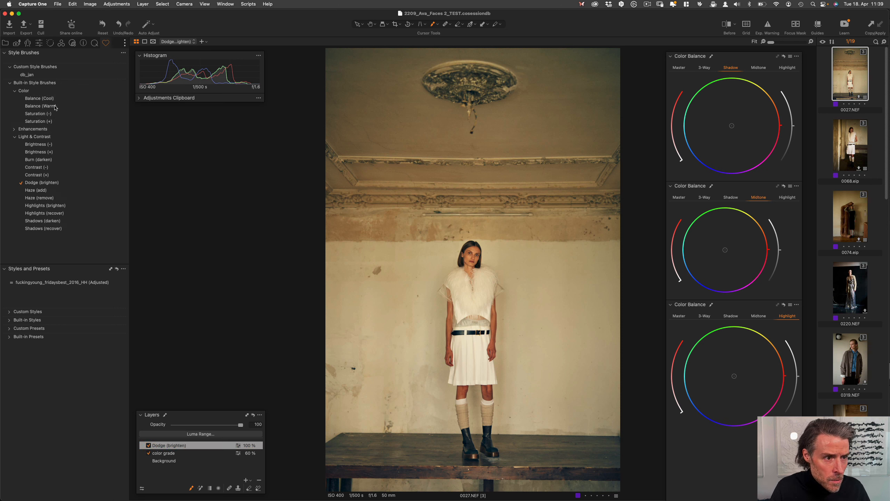
click(14, 129)
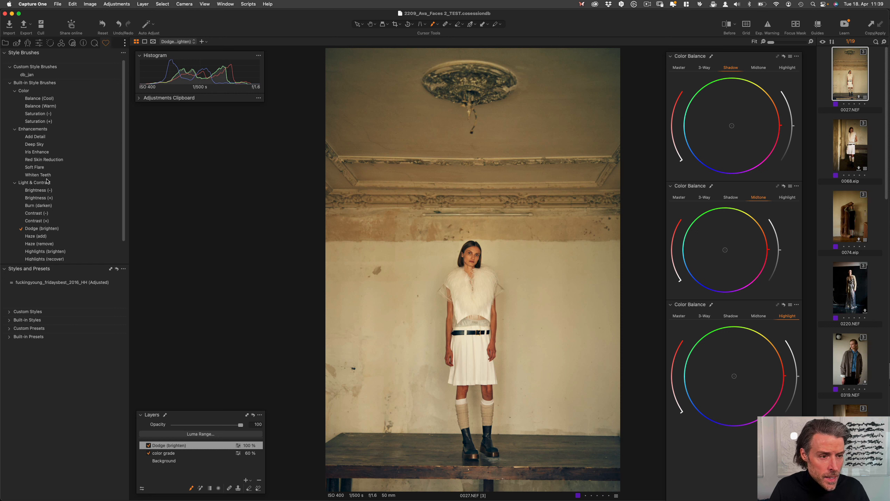
mouse_move(123, 247)
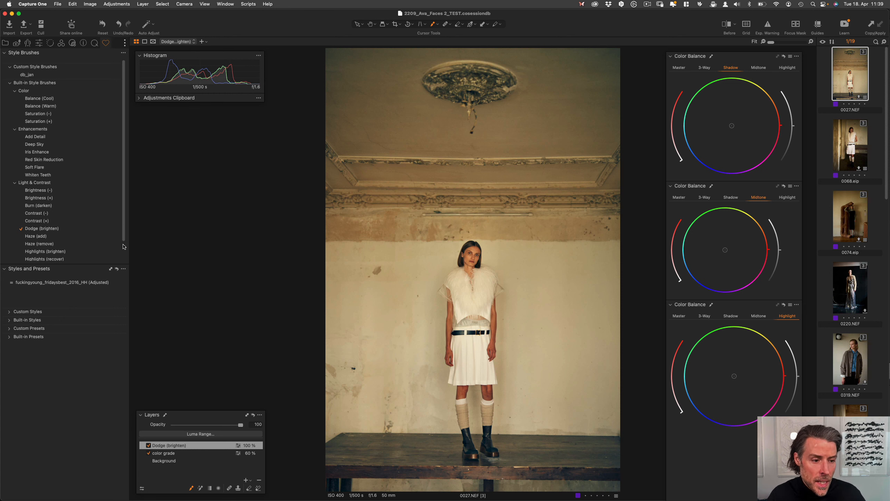
mouse_move(439, 332)
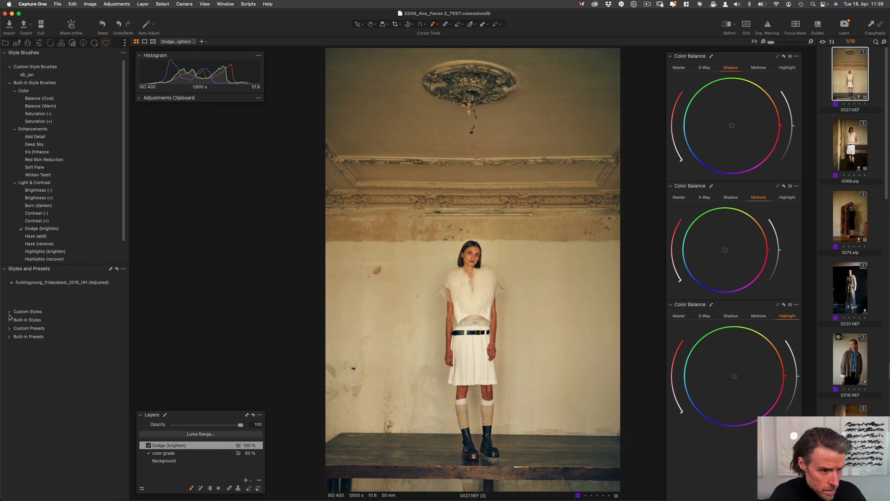
- Expand Custom Styles, browse a style group, and collapse the JWR group
click(9, 311)
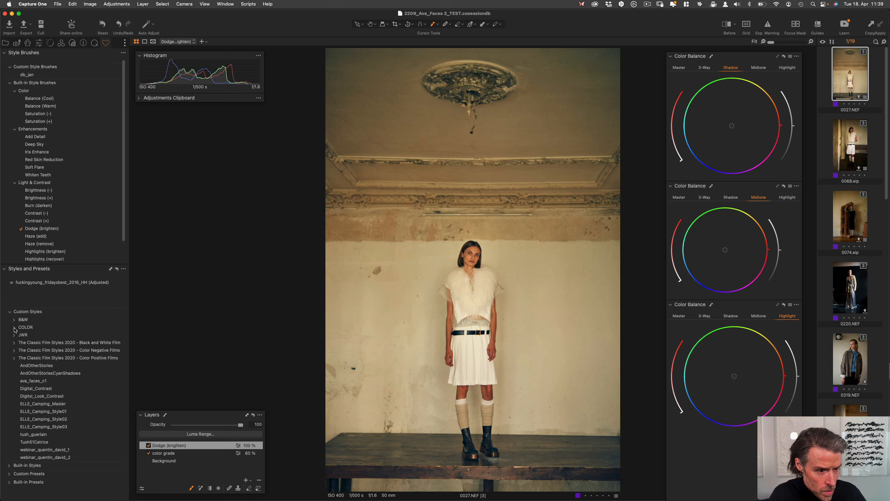
click(15, 326)
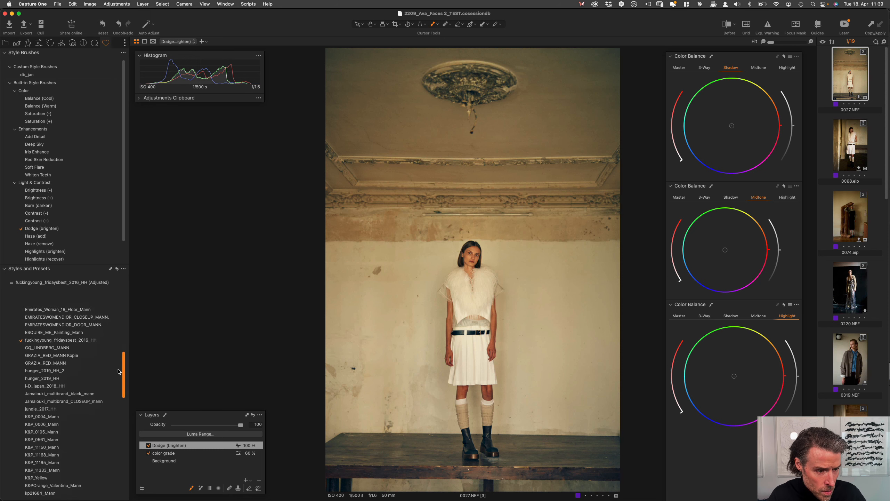
scroll(up, 3)
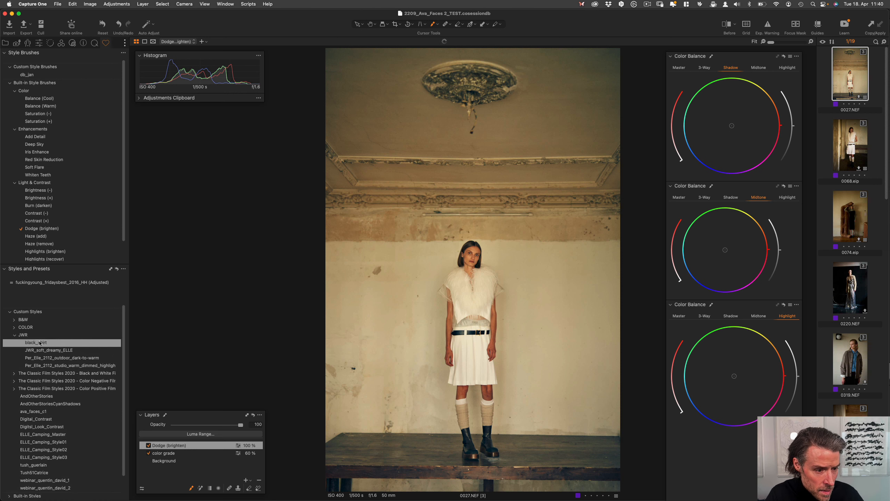
click(14, 335)
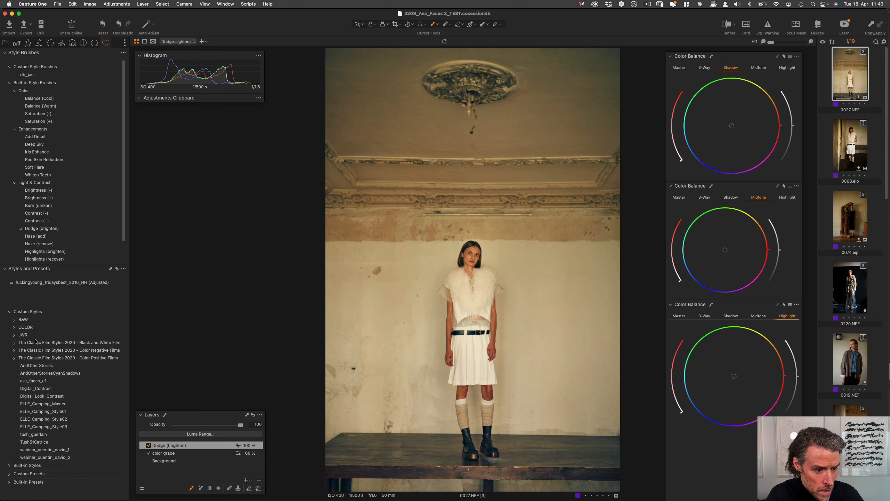
mouse_move(459, 175)
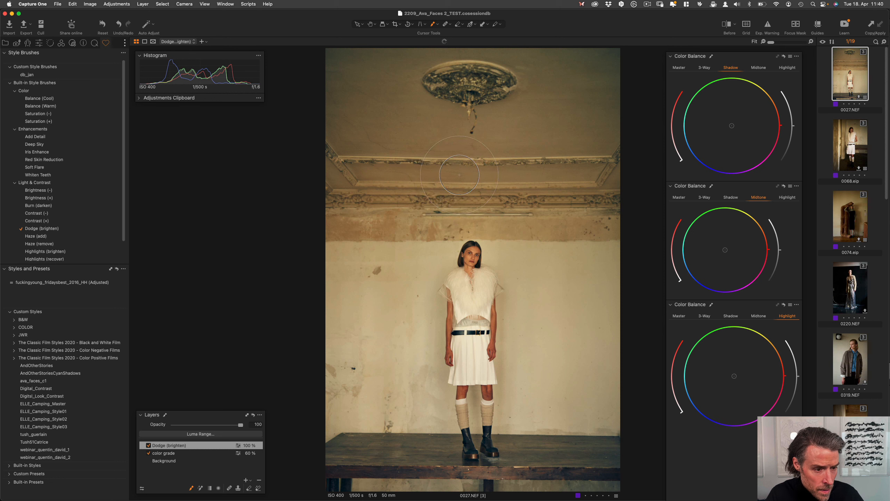
mouse_move(582, 199)
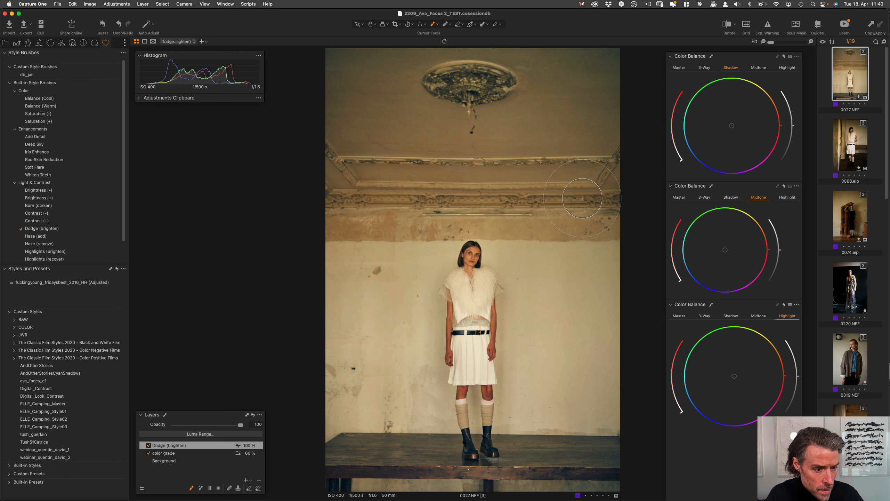
mouse_move(584, 198)
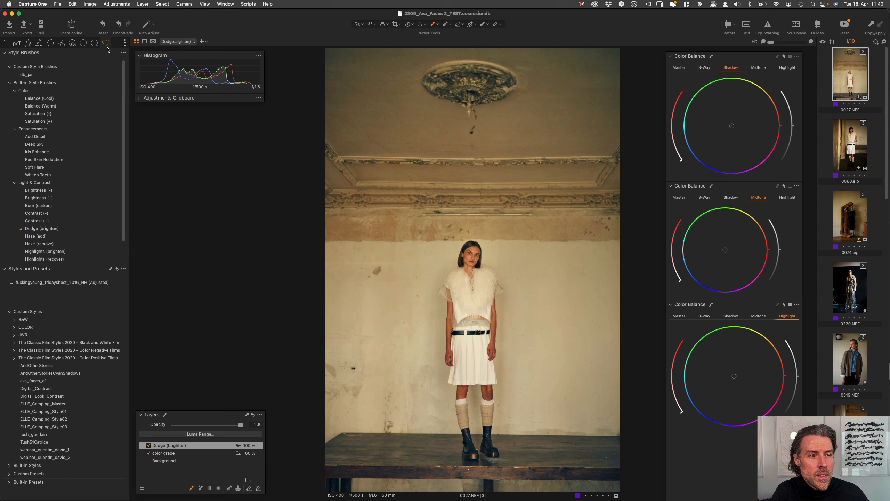
mouse_move(116, 235)
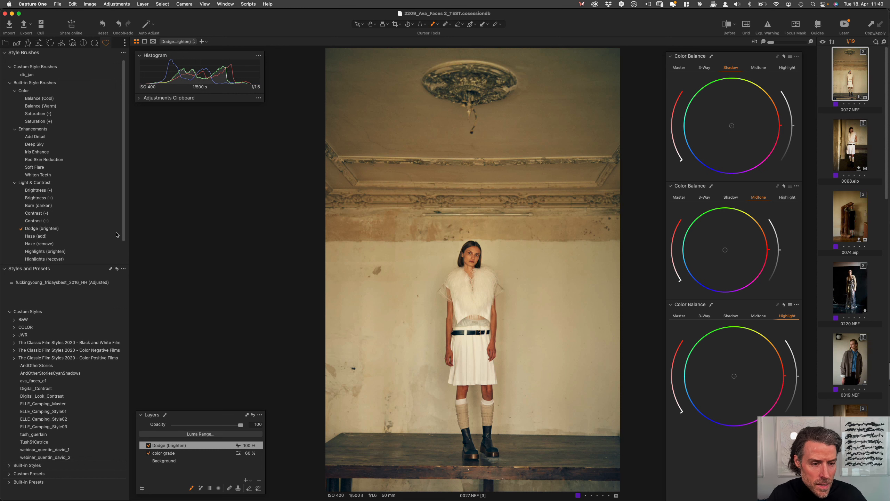
mouse_move(79, 344)
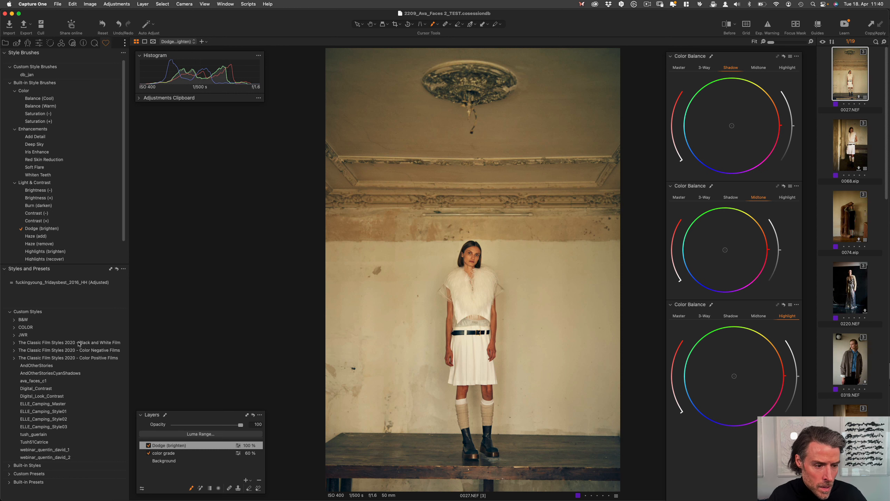
mouse_move(226, 122)
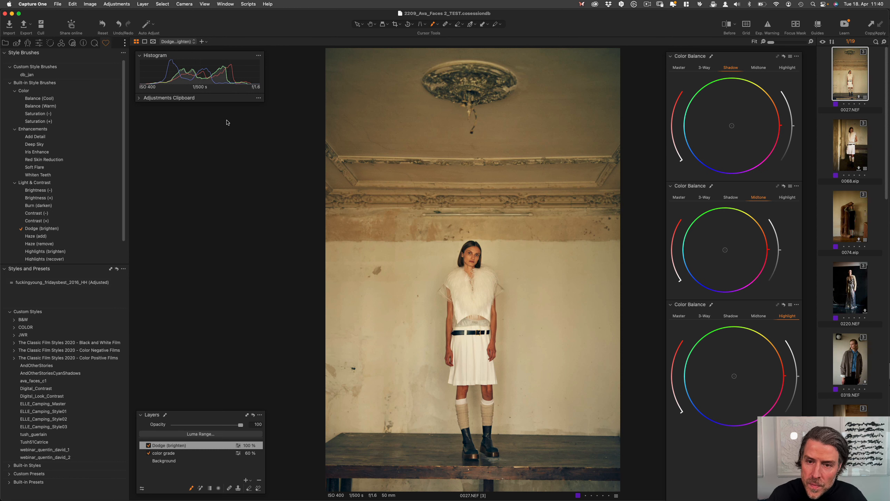